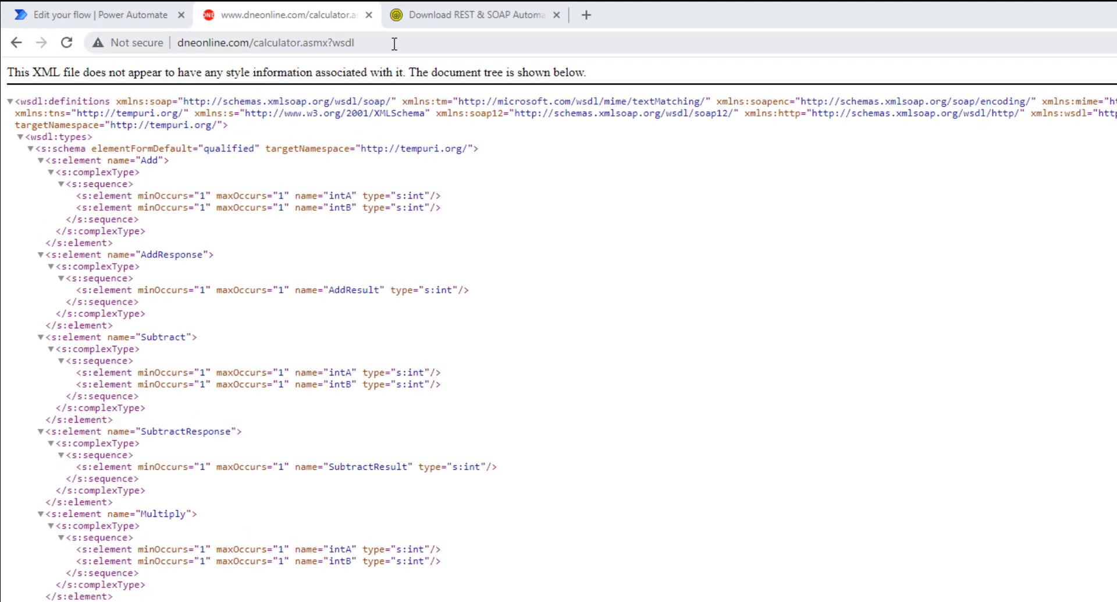
Step: Copy the calculator WSDL address from the address bar, then switch to the SoapUI download page
left_click(264, 42)
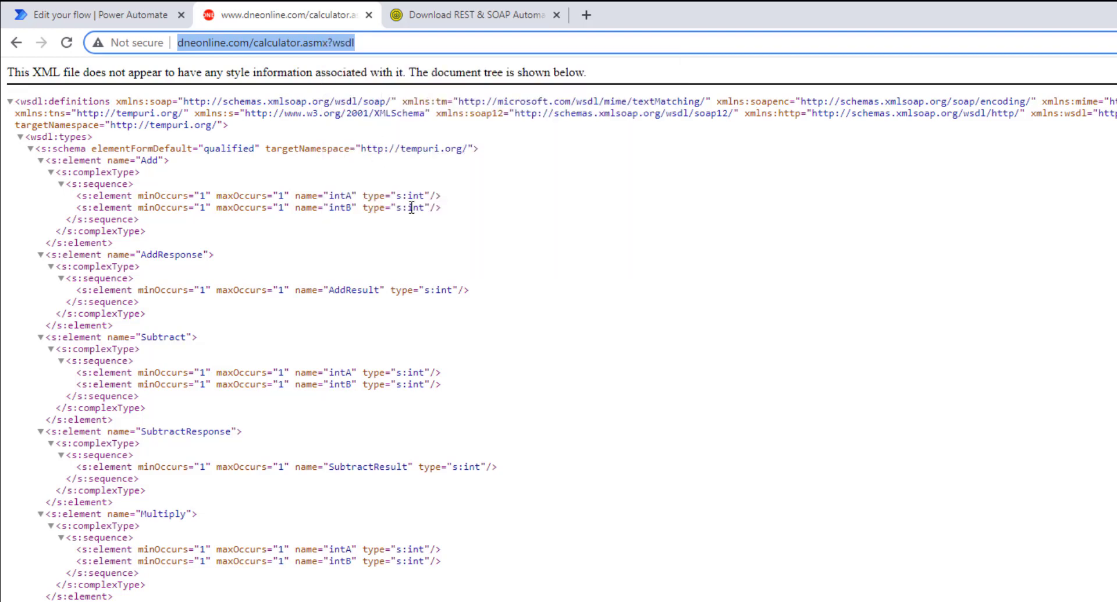
mouse_move(494, 26)
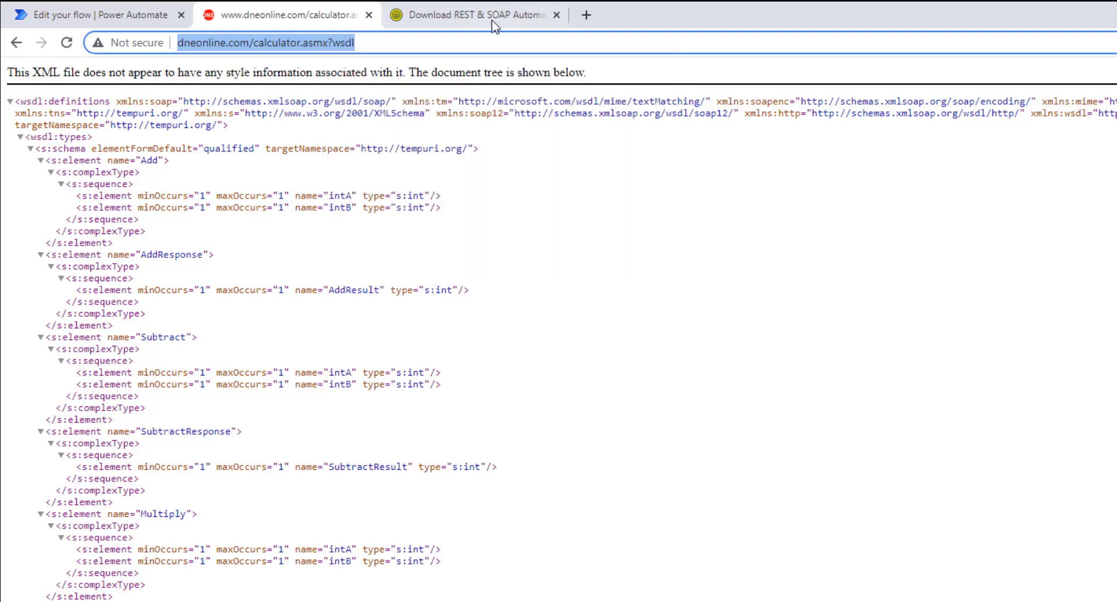
left_click(469, 14)
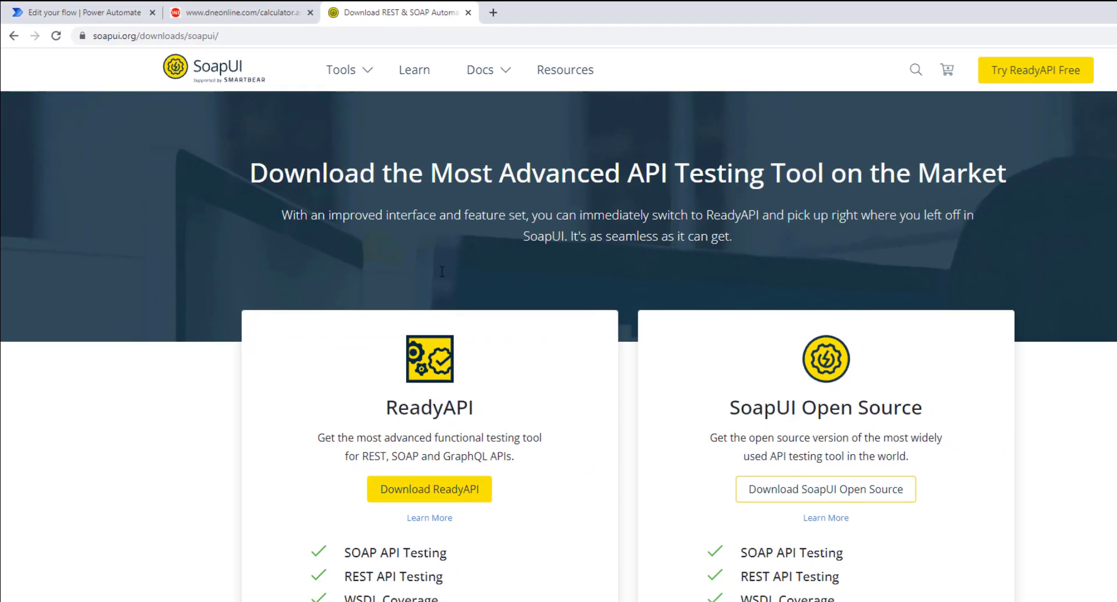
mouse_move(446, 279)
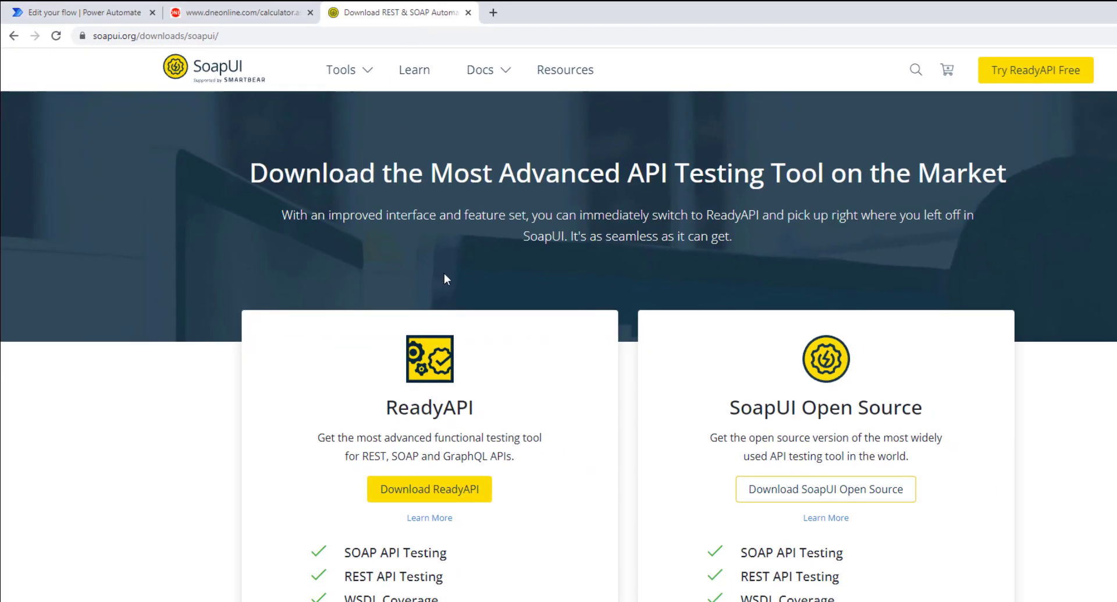
mouse_move(806, 433)
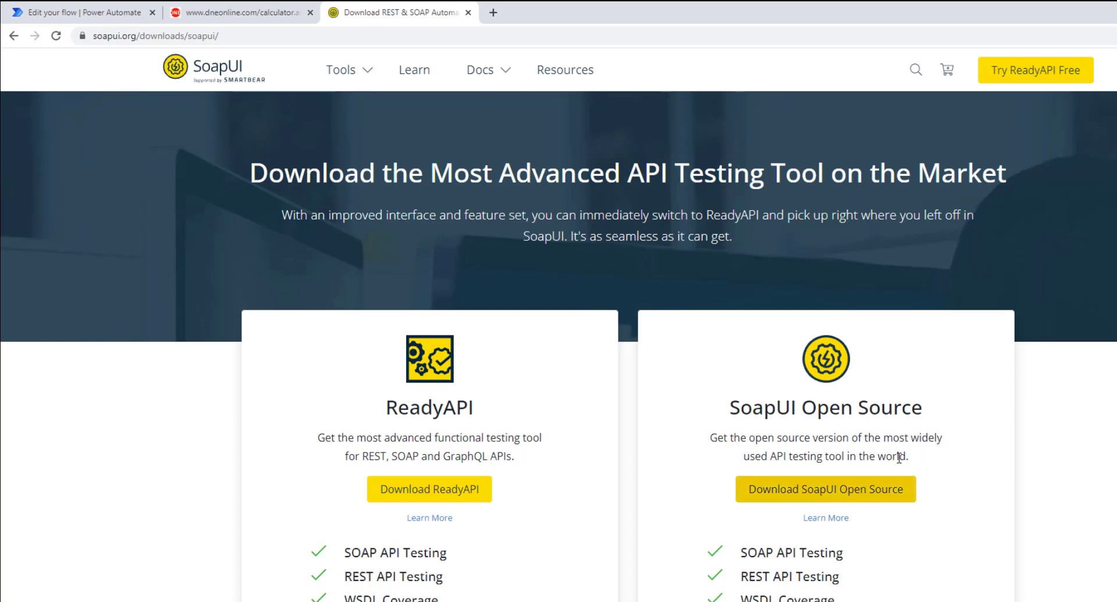
mouse_move(925, 469)
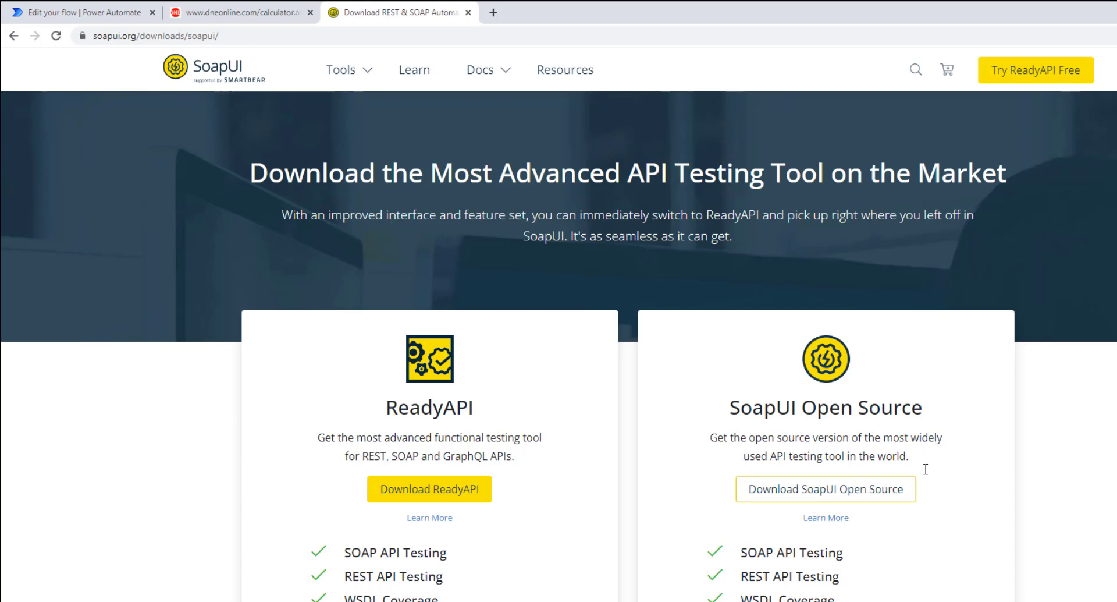
mouse_move(737, 388)
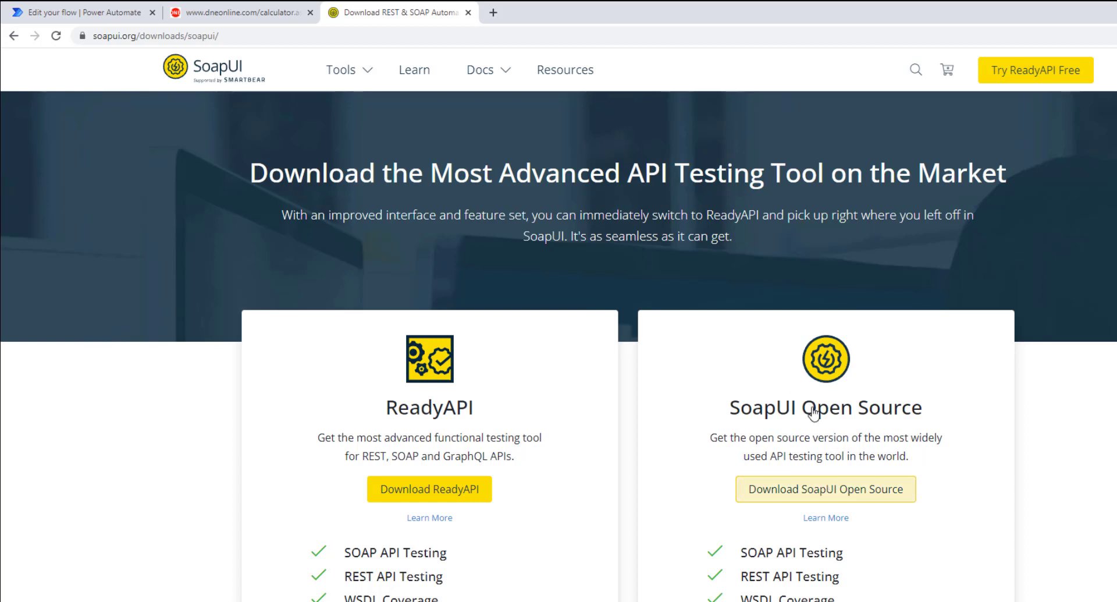
mouse_move(825, 489)
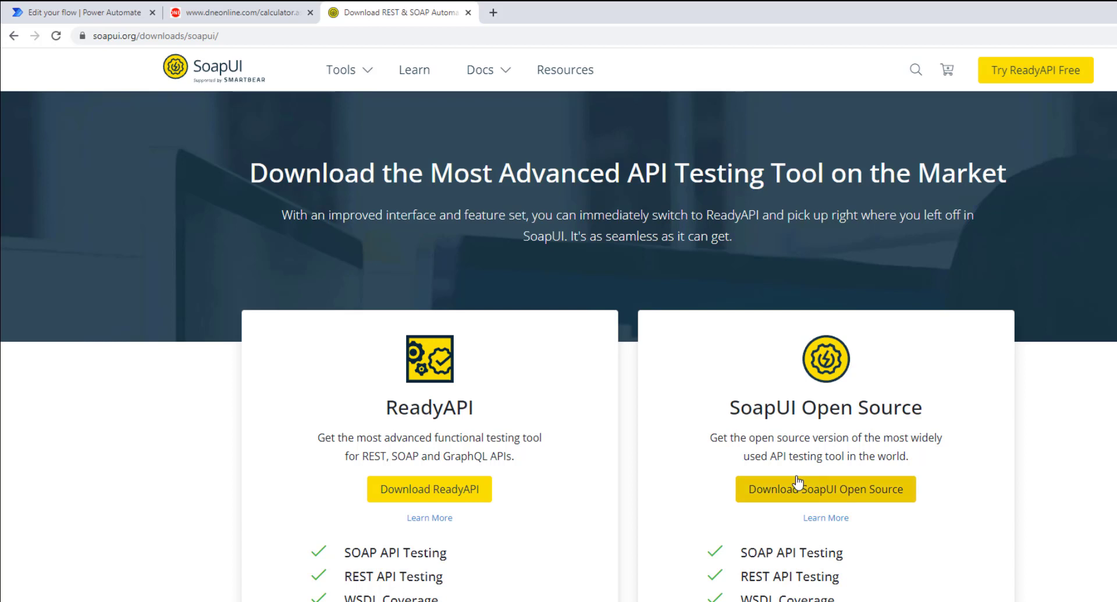
mouse_move(810, 439)
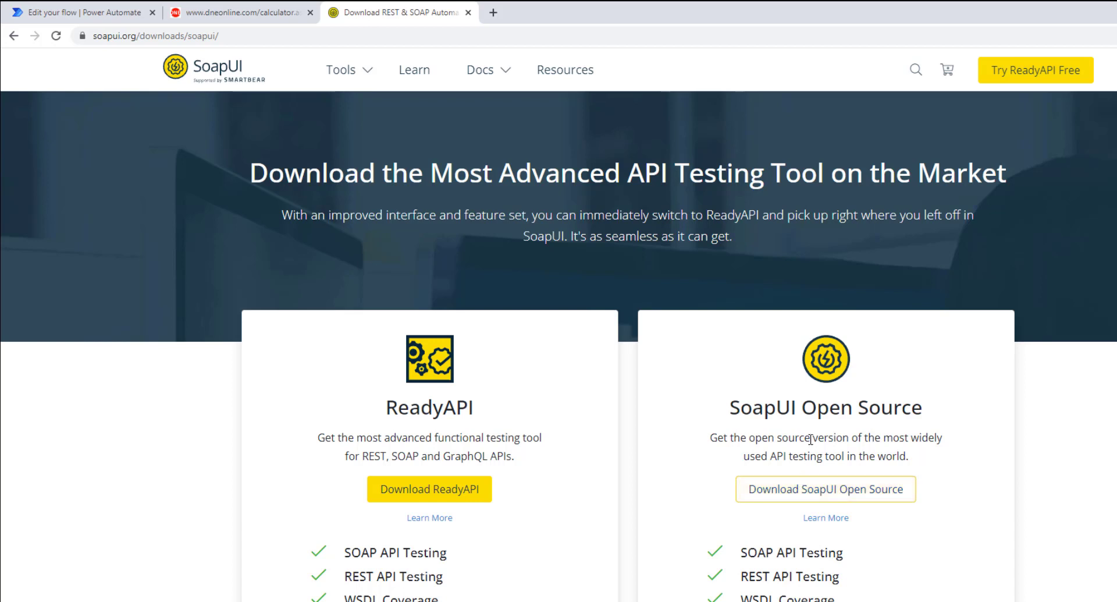
mouse_move(144, 48)
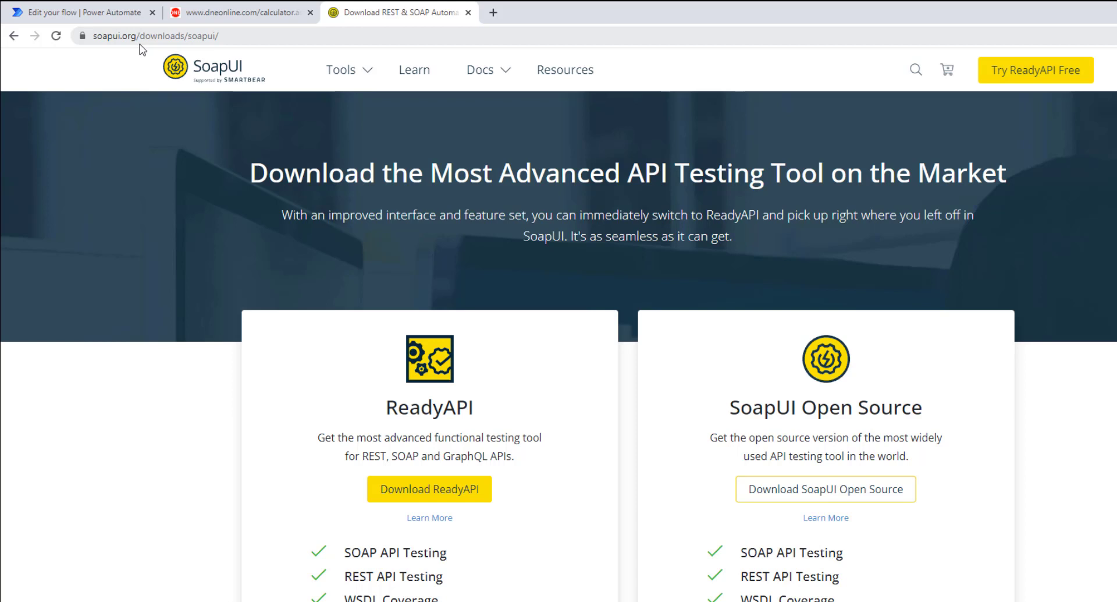
mouse_move(930, 168)
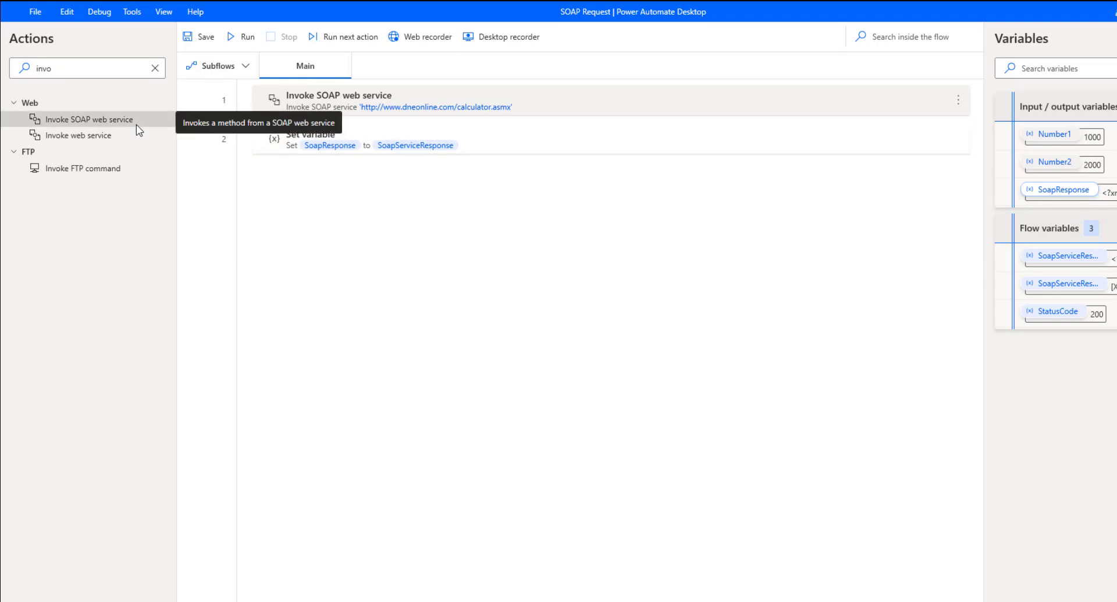
mouse_move(139, 129)
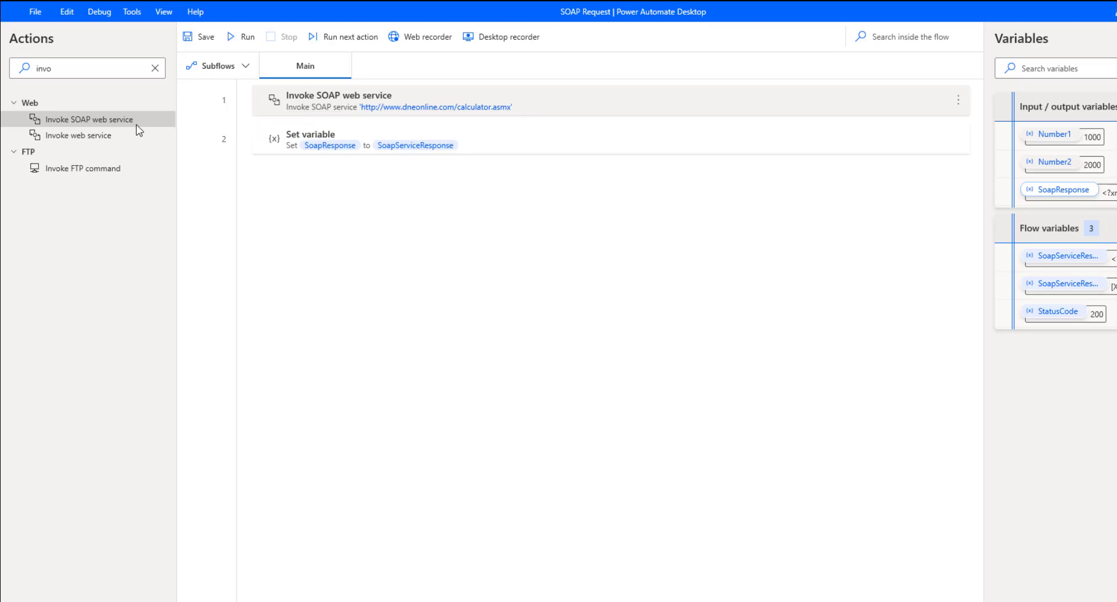
mouse_move(91, 122)
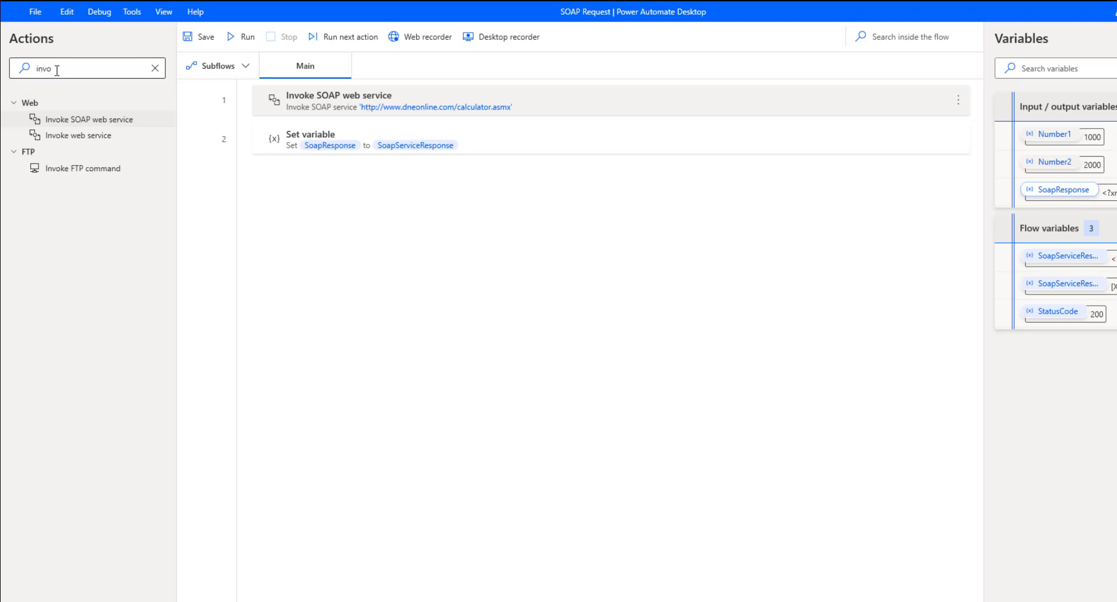
Step: Drag the Invoke SOAP web service action into the Main flow as step 3, below Set variable
left_click_drag(87, 119, 406, 207)
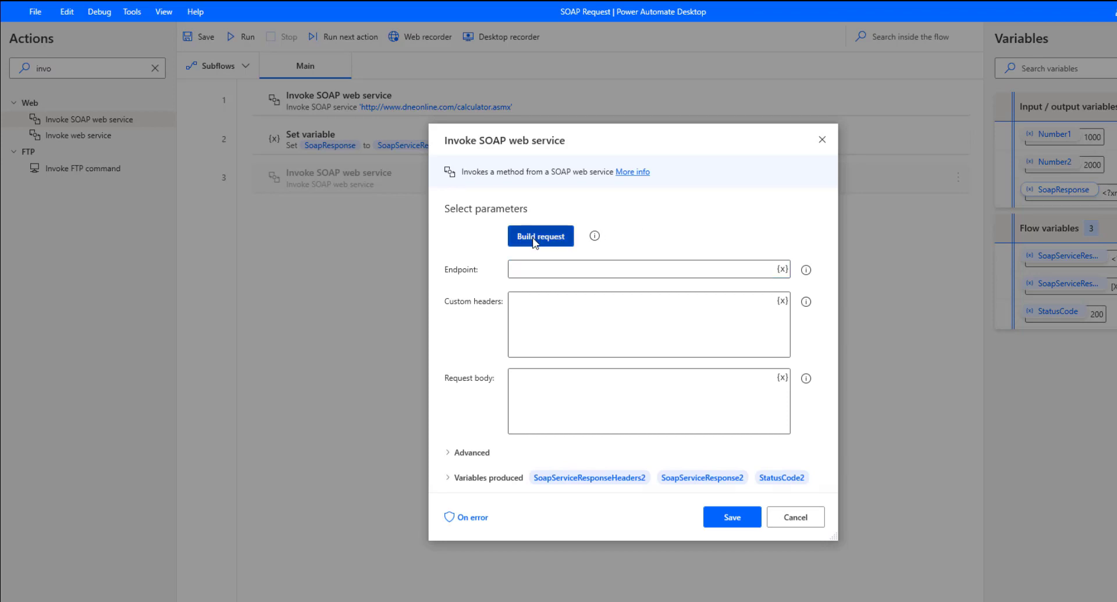
left_click(540, 235)
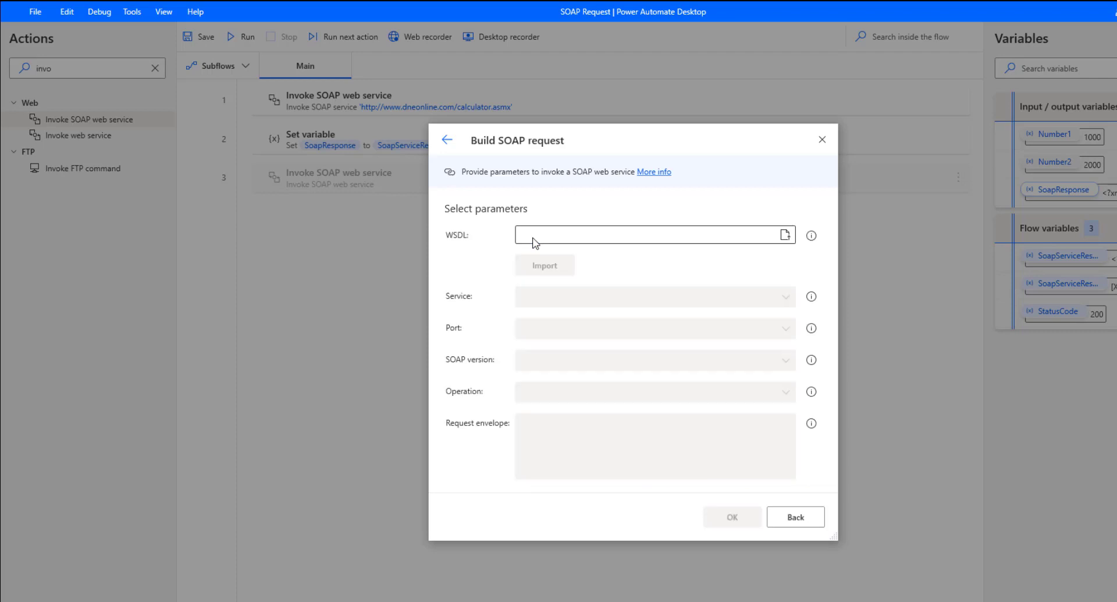
mouse_move(535, 242)
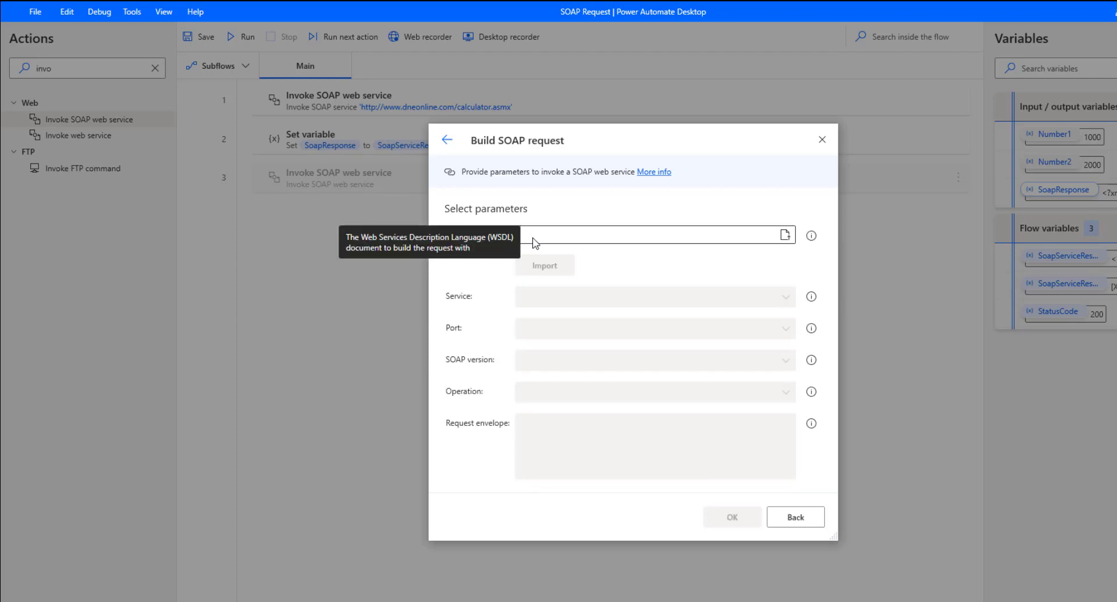
type("http://www.dneonline.com/calculator.asmx?wsdl")
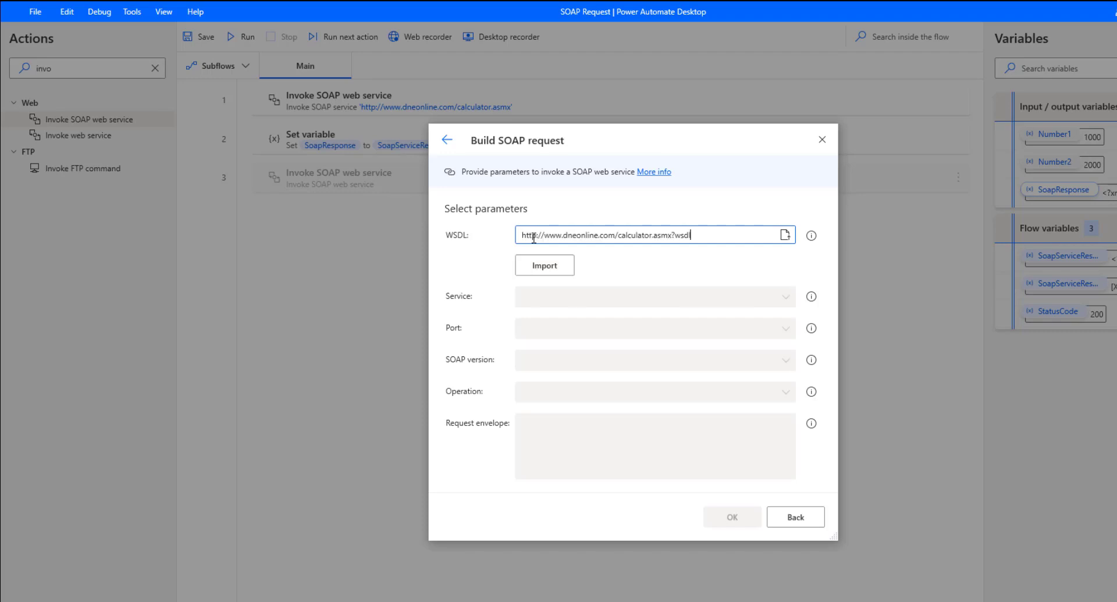
left_click(544, 264)
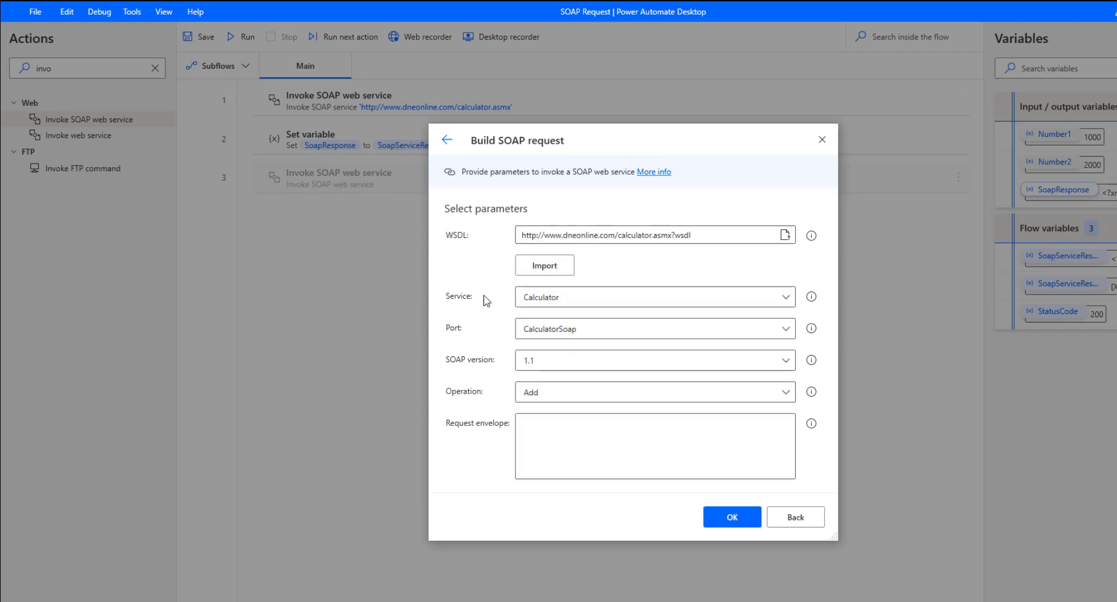
mouse_move(827, 312)
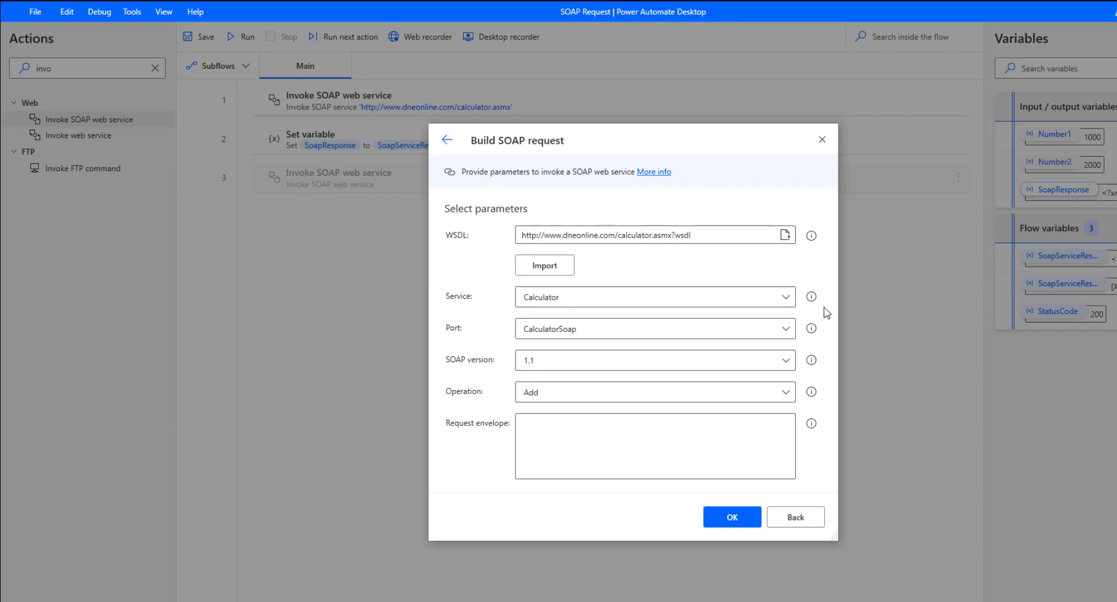
Step: Choose the Calculator service and its Add operation for the request
left_click(784, 297)
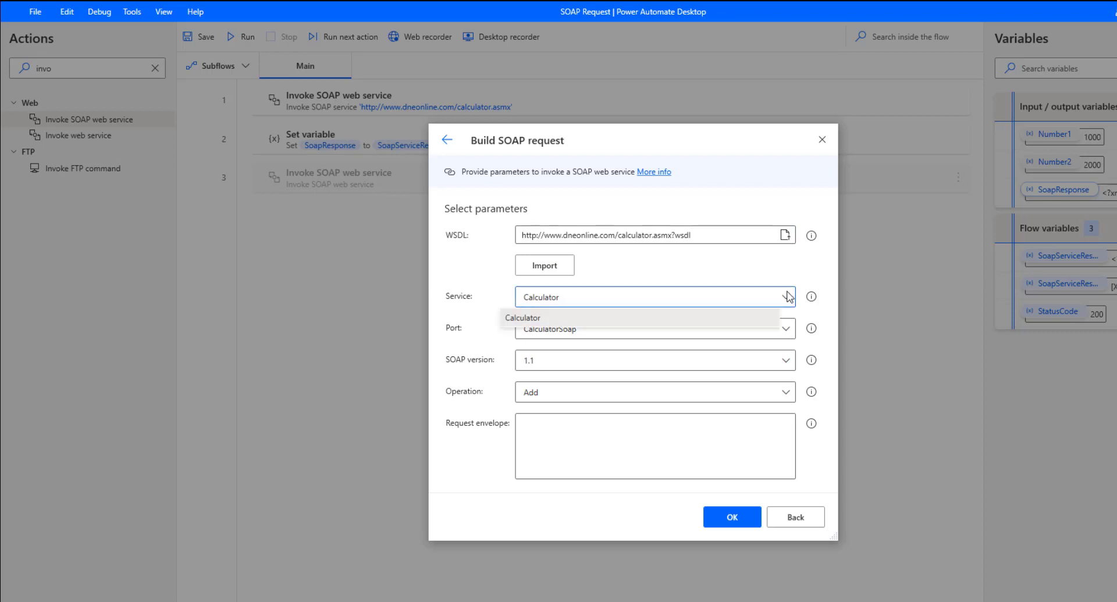
left_click(523, 318)
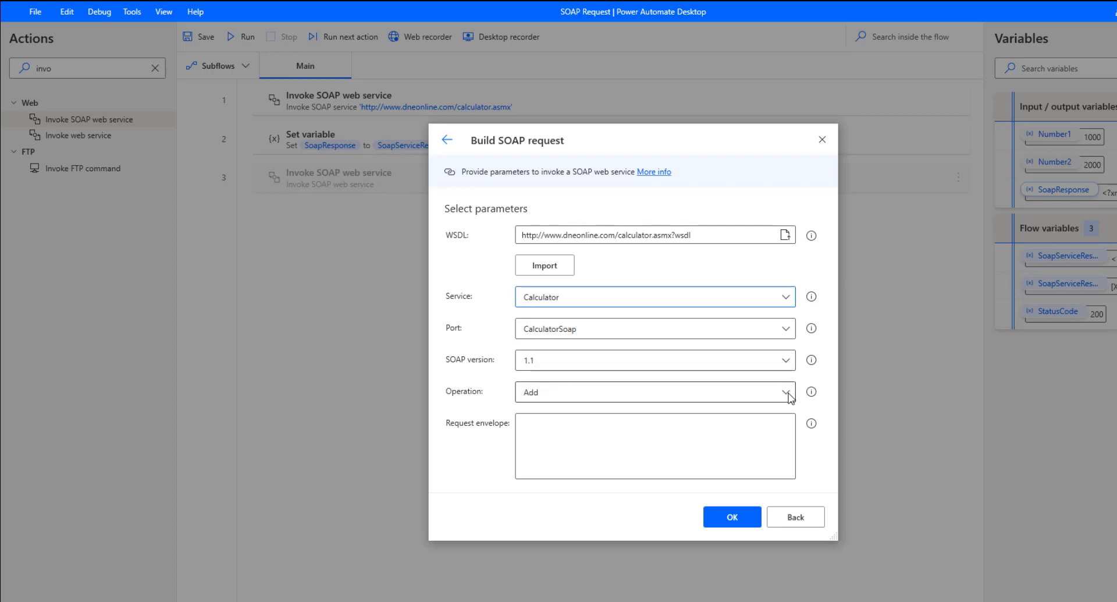
left_click(787, 391)
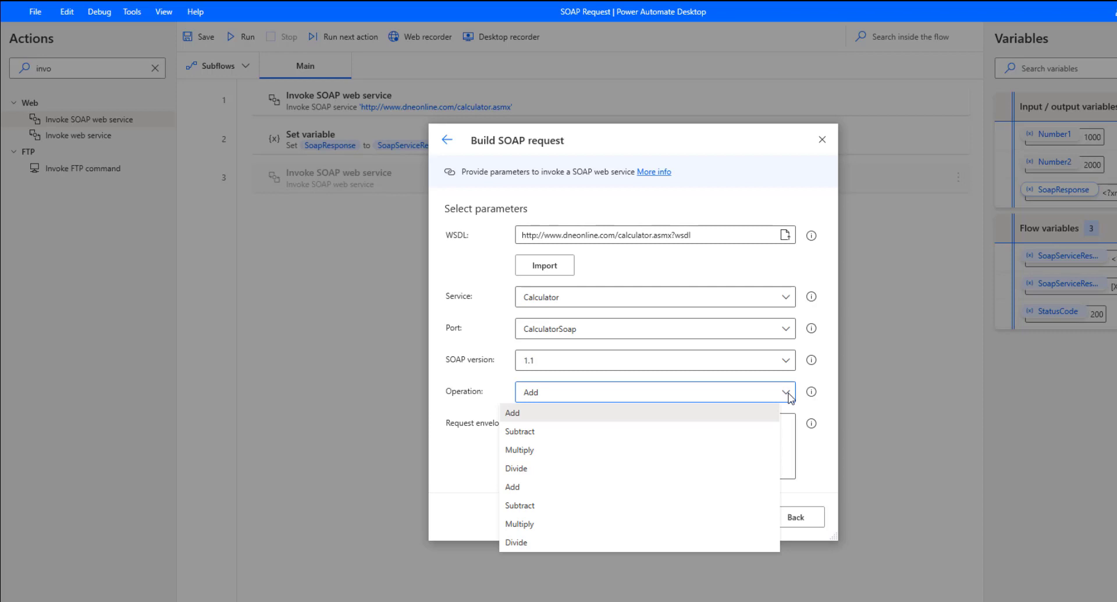
left_click(512, 412)
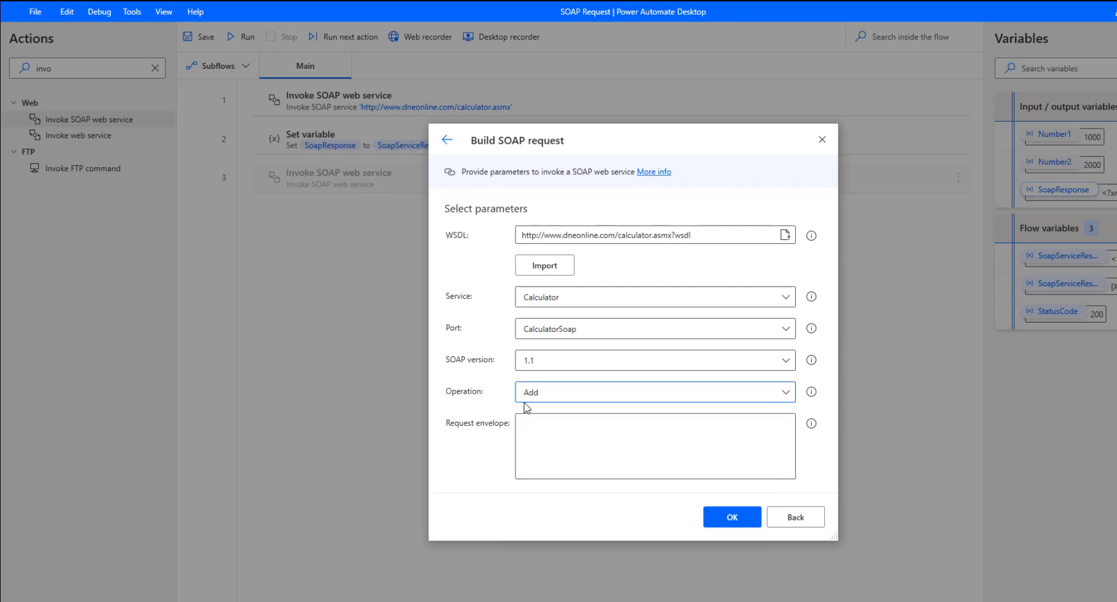
mouse_move(526, 406)
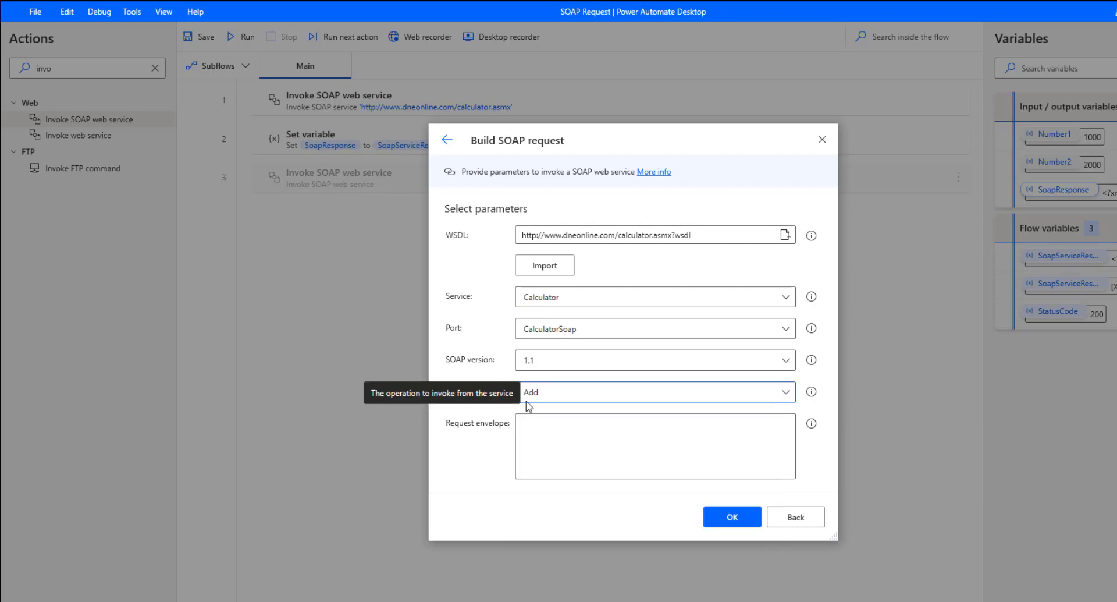
mouse_move(490, 435)
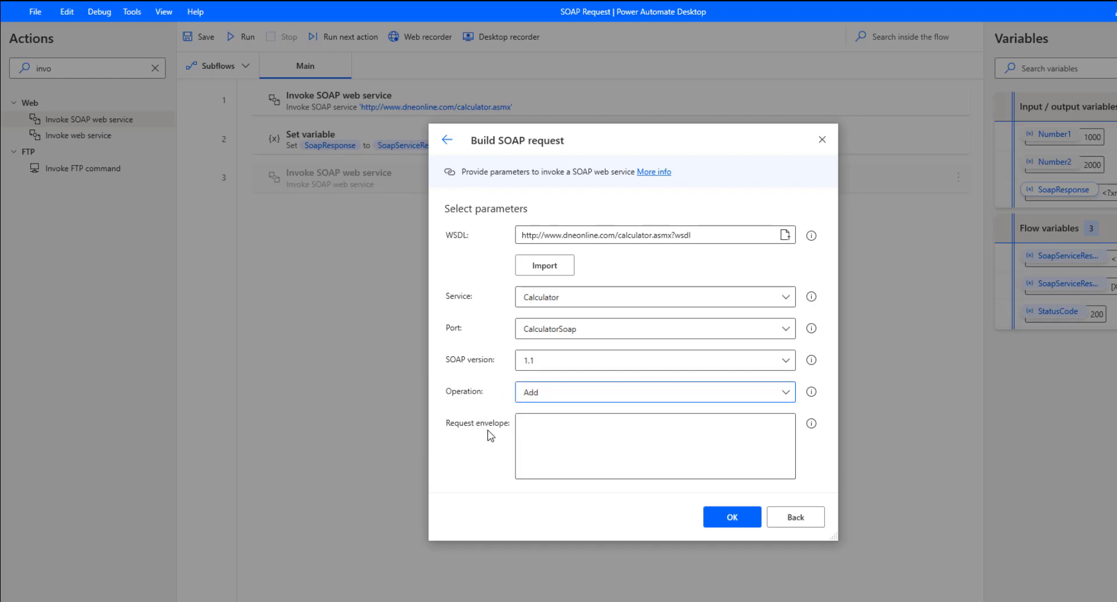
mouse_move(524, 426)
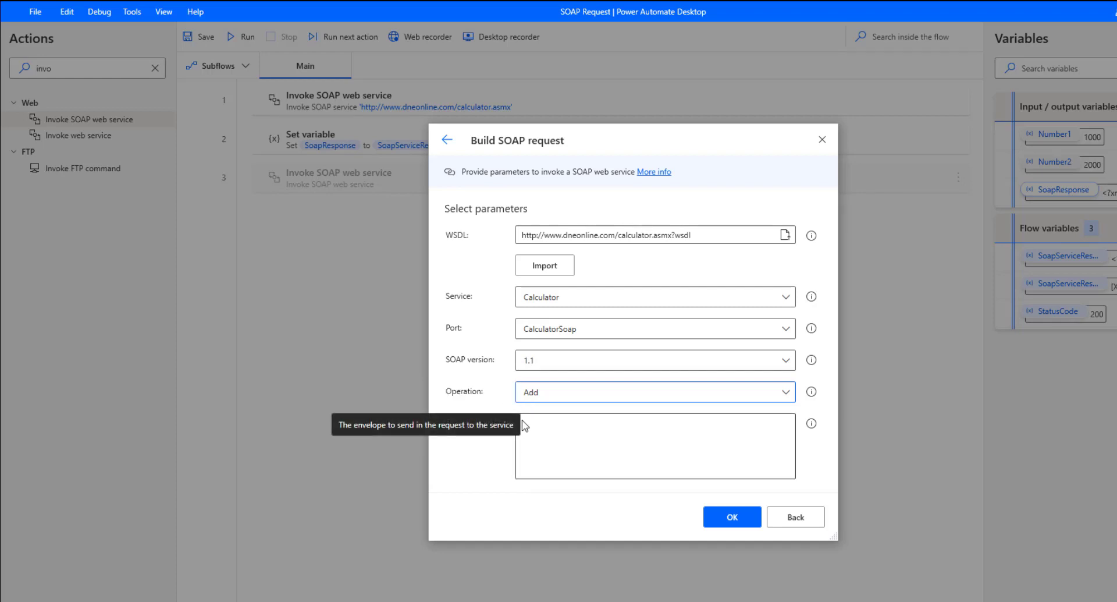
mouse_move(500, 462)
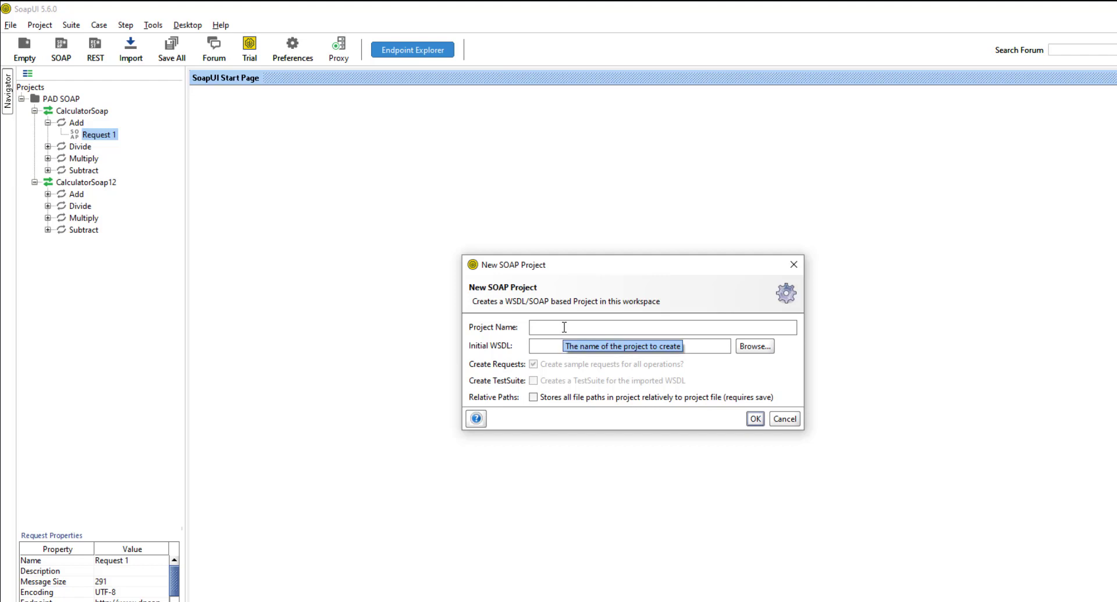
type("youtube")
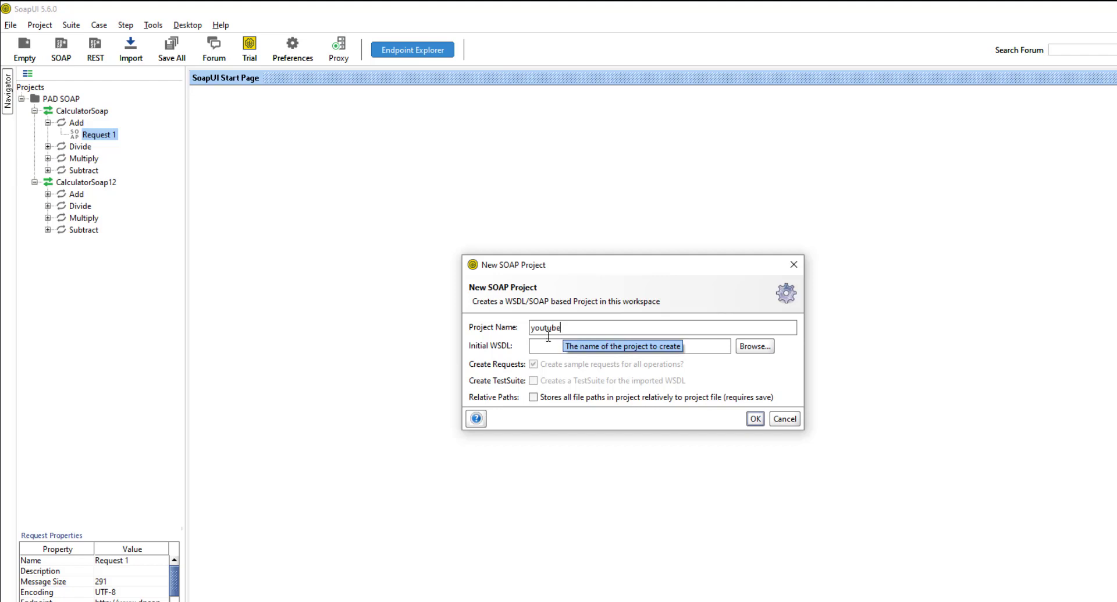
type("http://www.dneonline.com/calculator.asmx?wsdl")
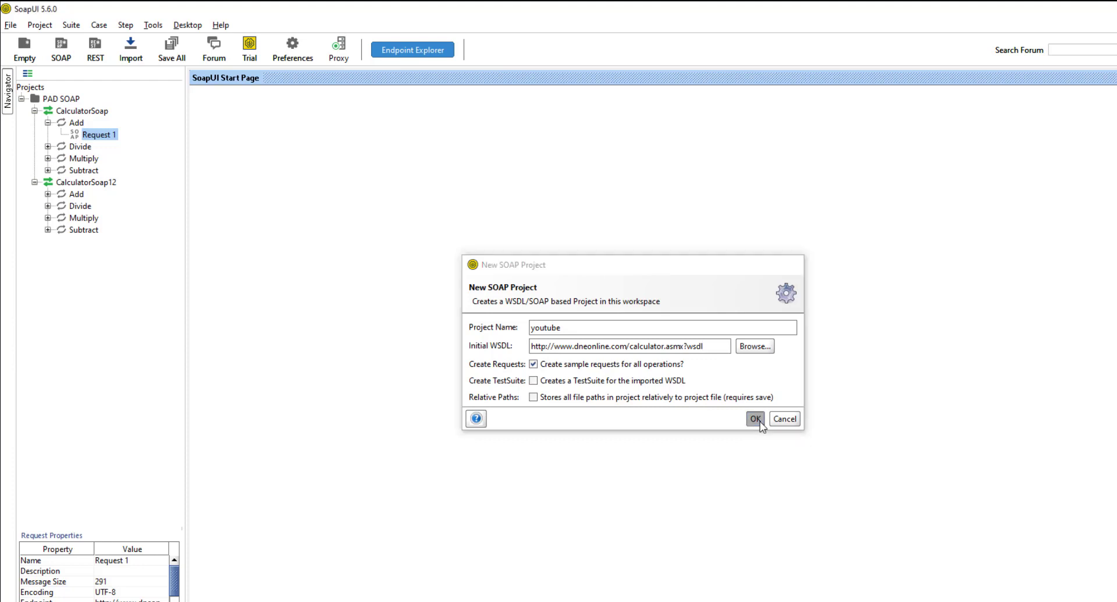
left_click(754, 419)
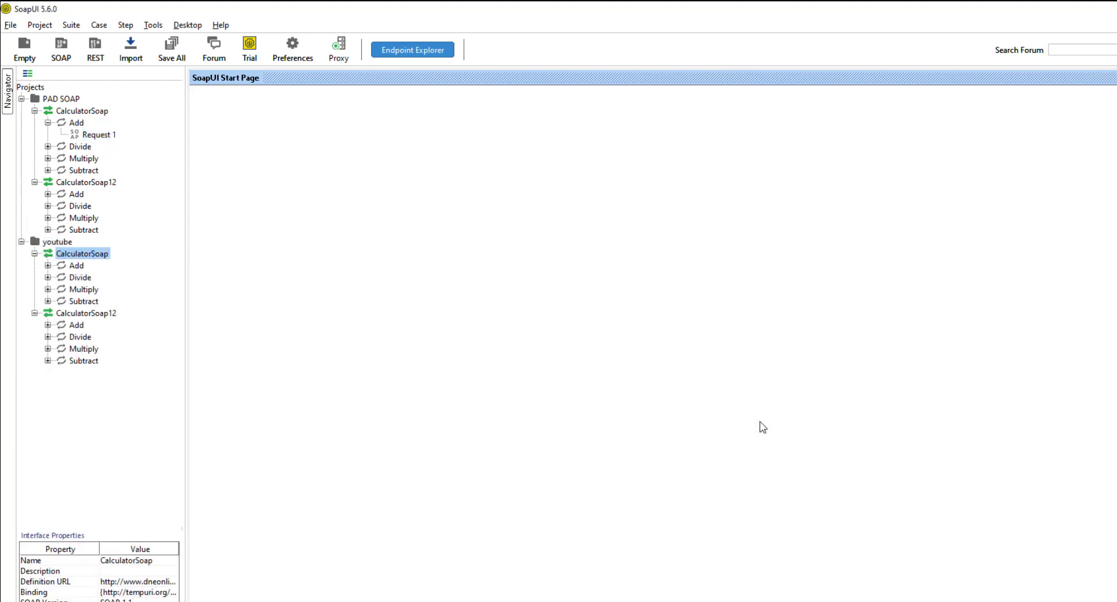
mouse_move(85, 281)
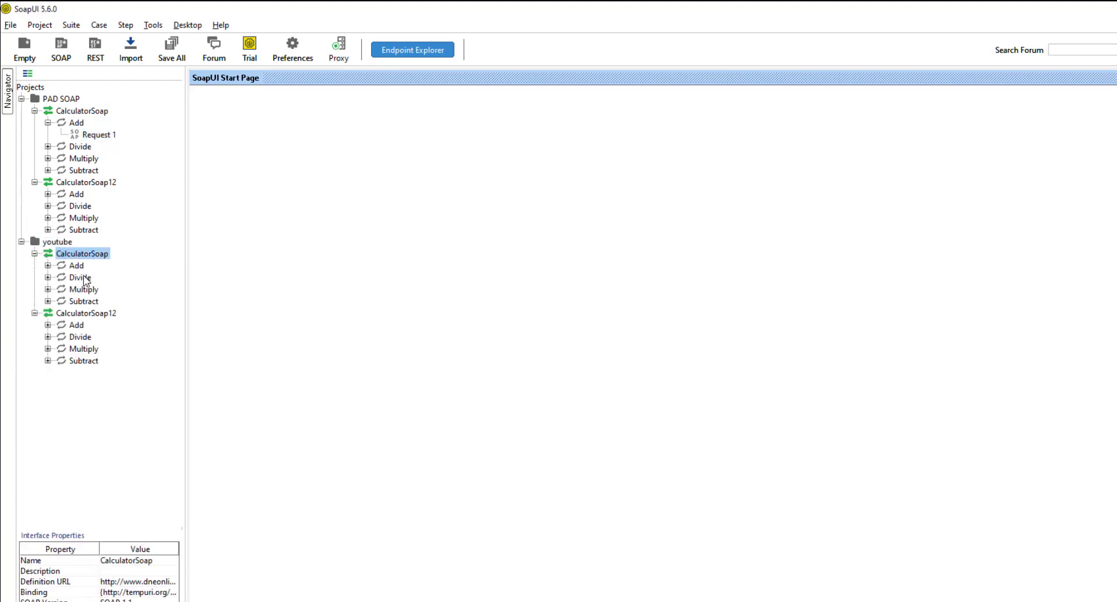
Step: Expand CalculatorSoap's Add operation to reveal its generated Request 1
left_click(77, 264)
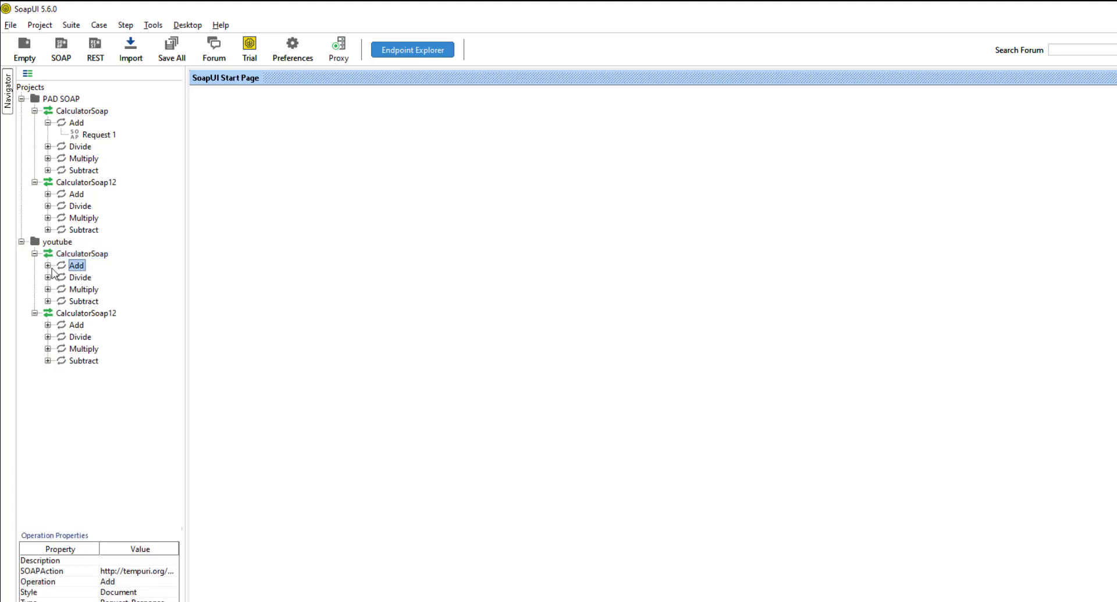
left_click(50, 264)
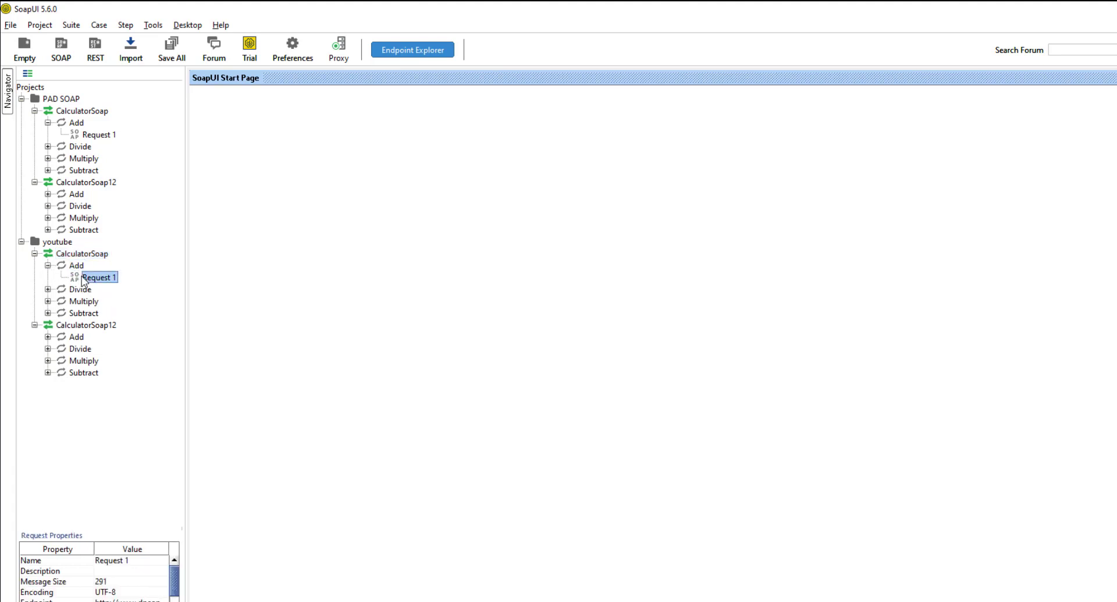
Step: Fill the Add sample request with intA 1 and intB 3 and submit it to the service
double_click(98, 277)
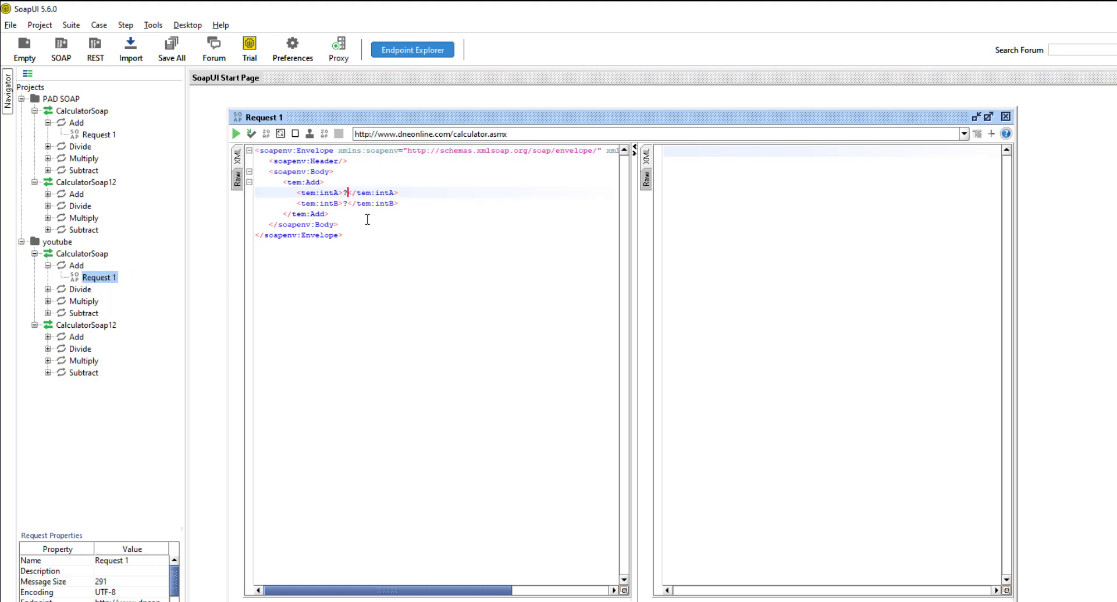
type("1")
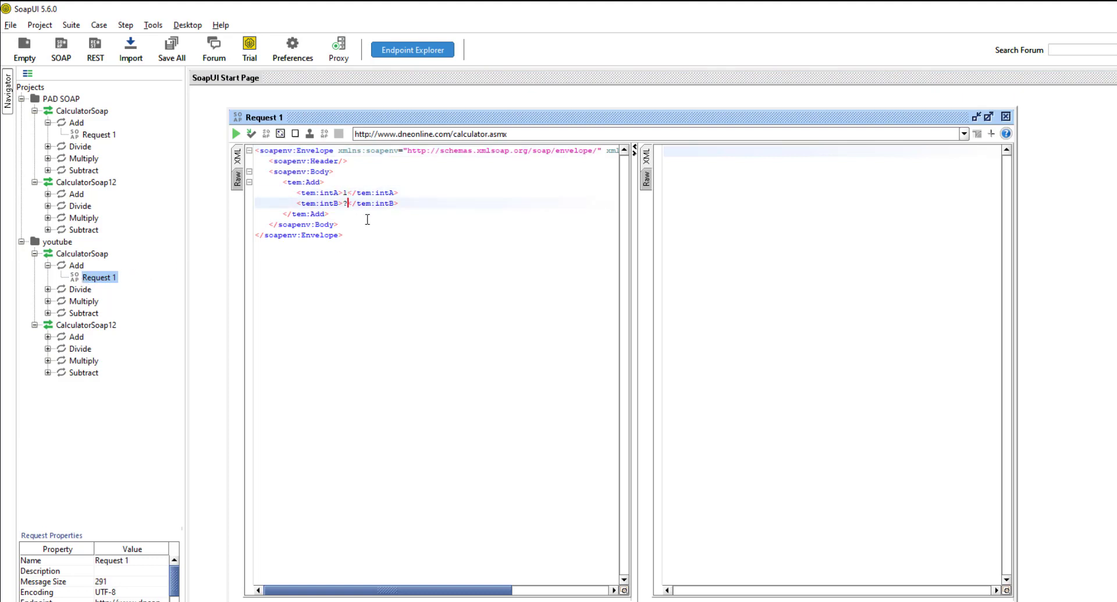
type("3")
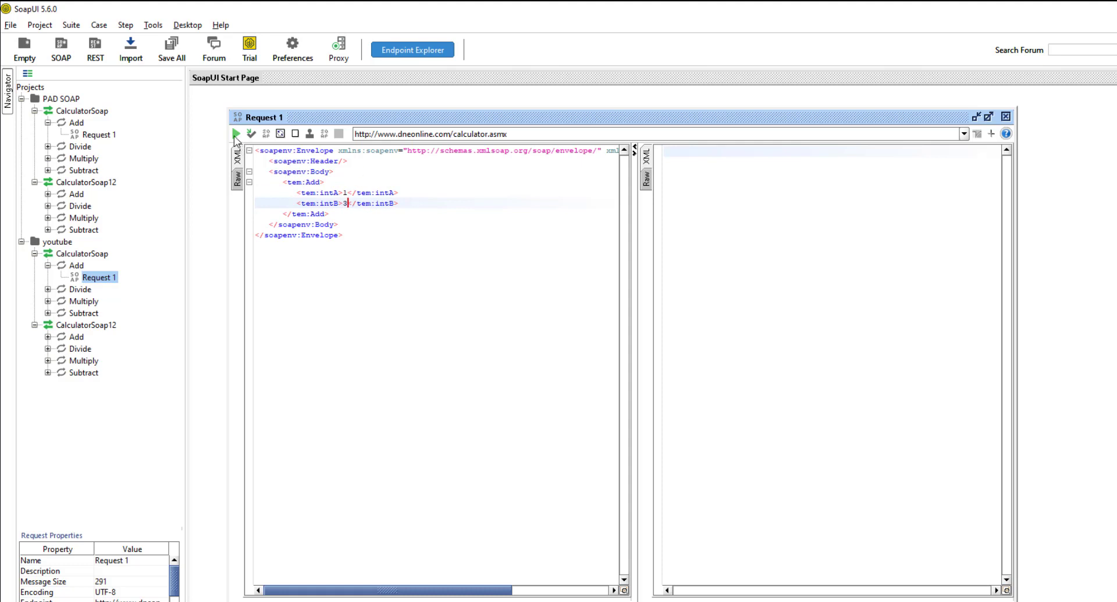
left_click(236, 134)
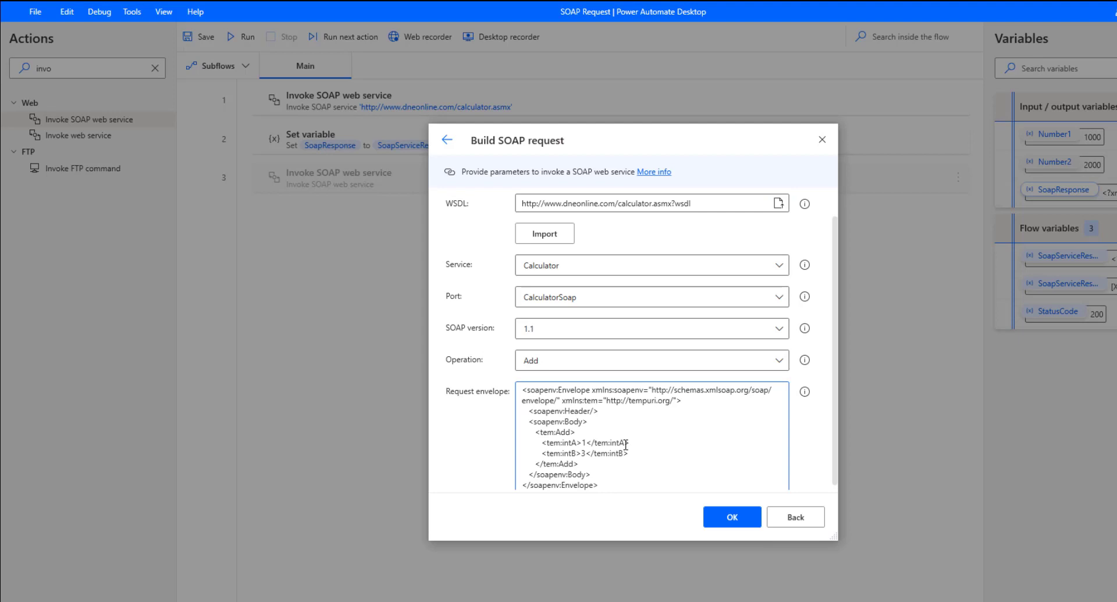
mouse_move(642, 373)
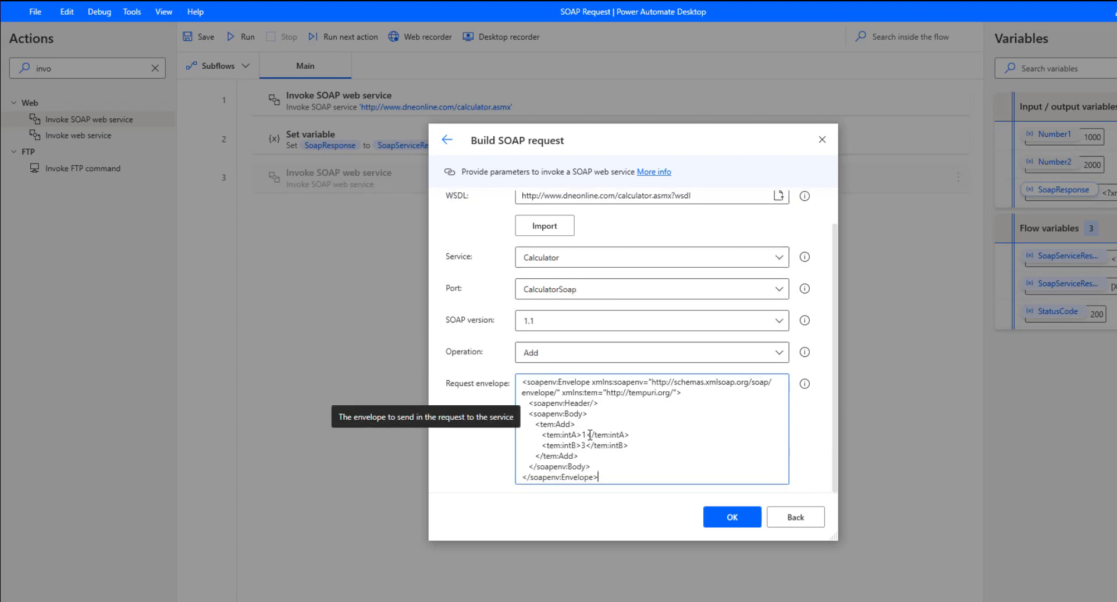
mouse_move(731, 515)
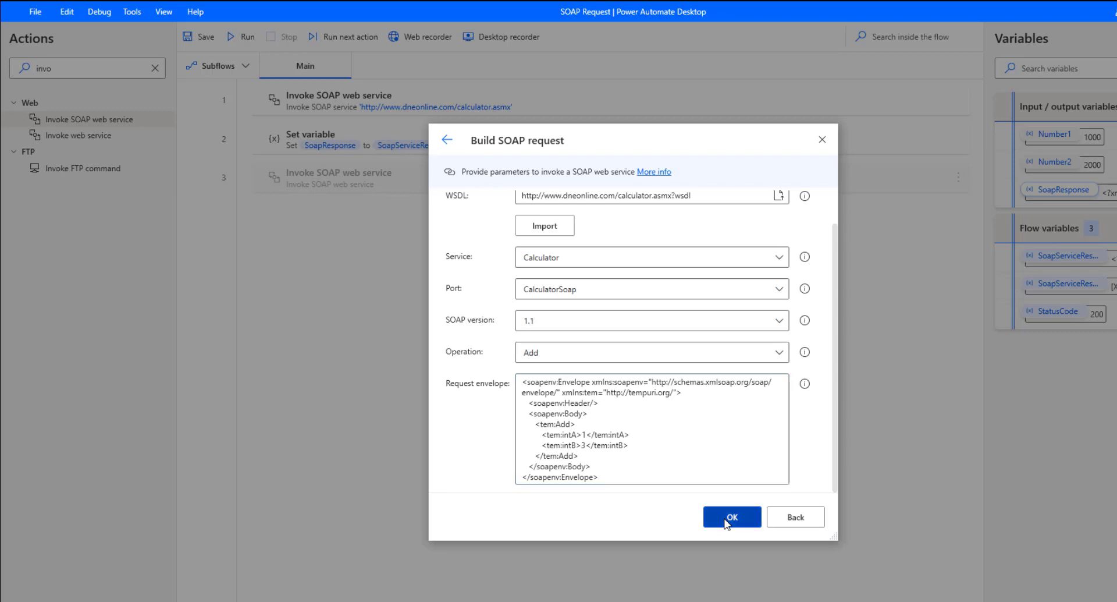
Step: Accept the built Add 1+3 envelope and save the Invoke SOAP web service action
left_click(731, 515)
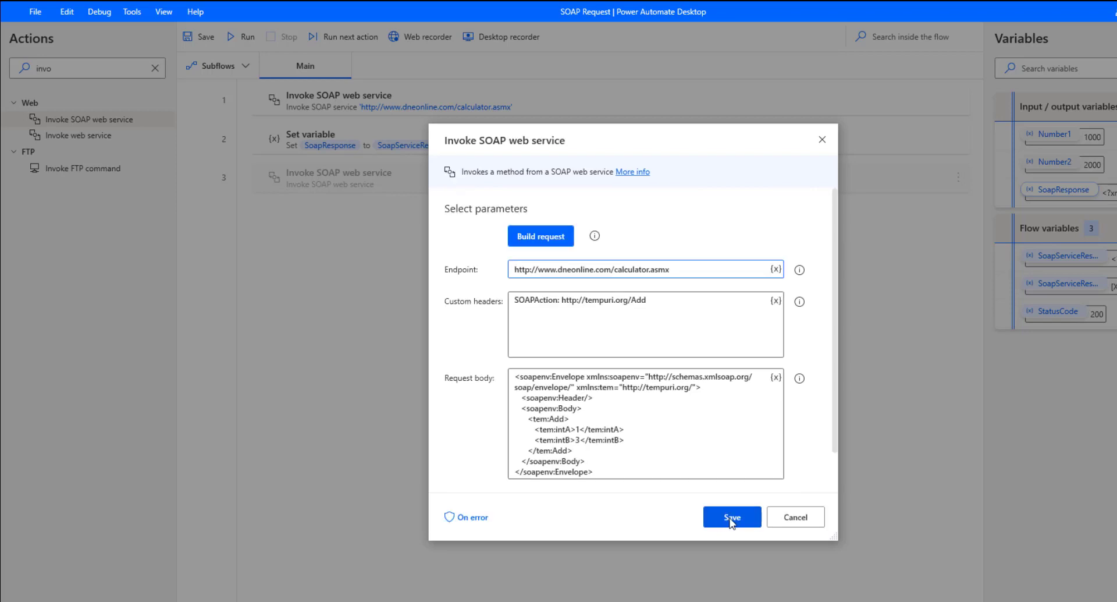
left_click(732, 515)
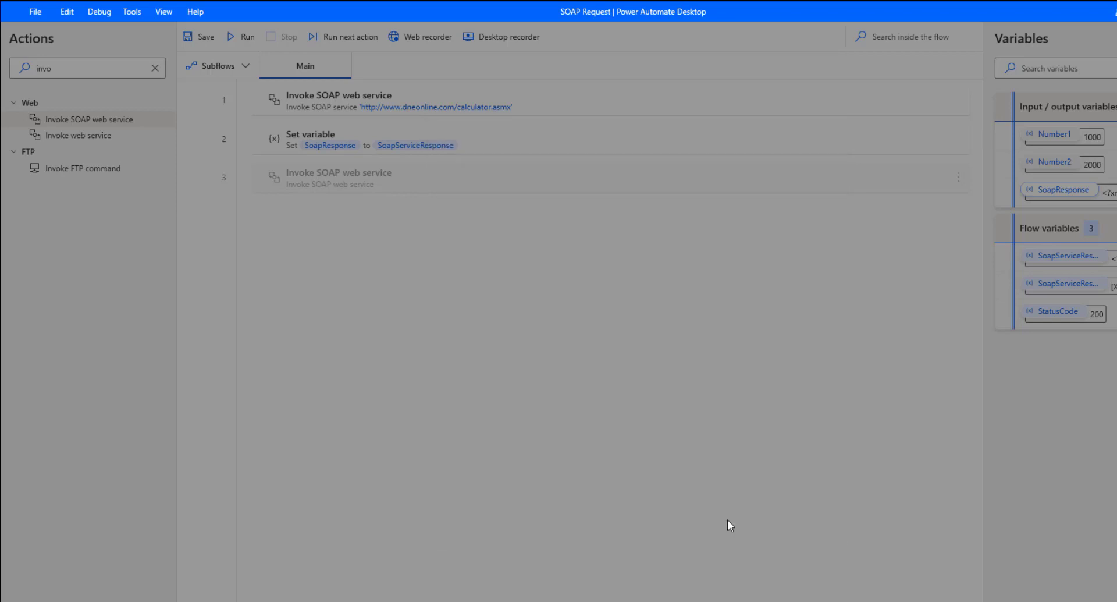
mouse_move(962, 184)
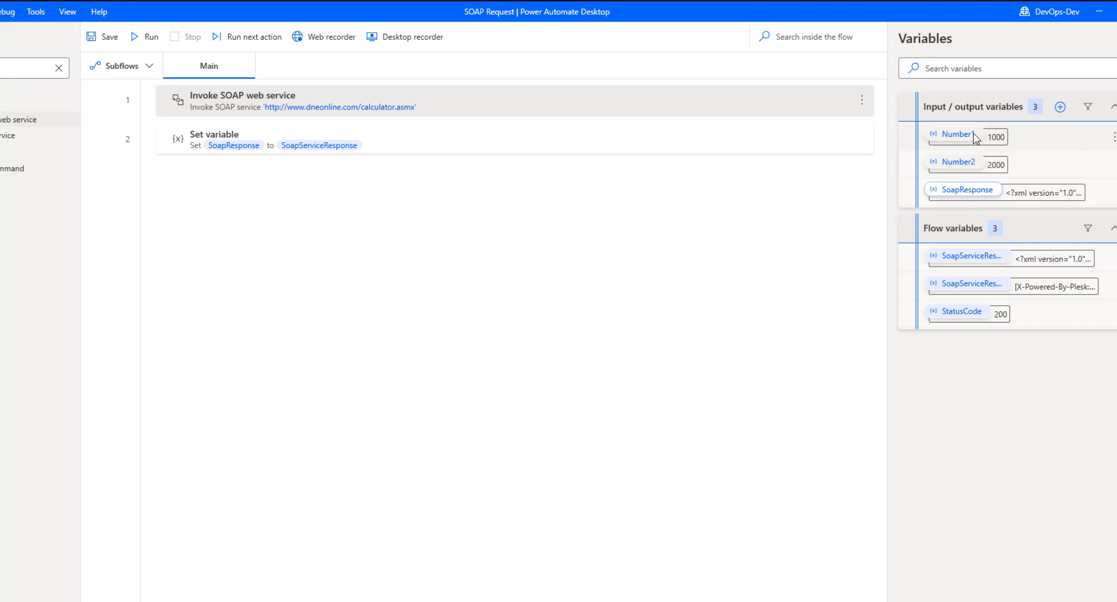
mouse_move(985, 147)
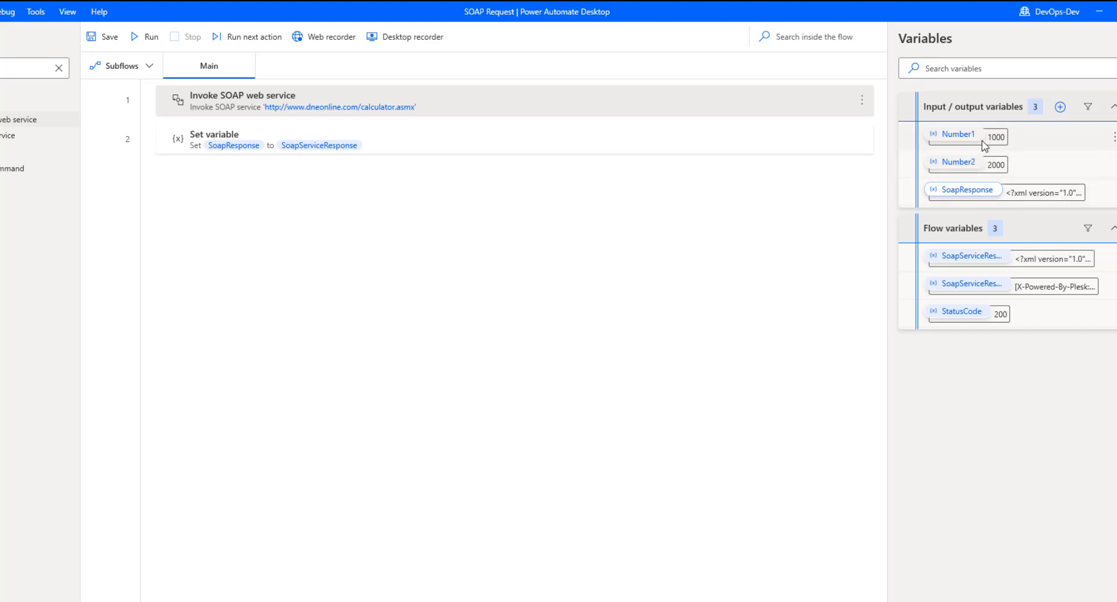
mouse_move(973, 138)
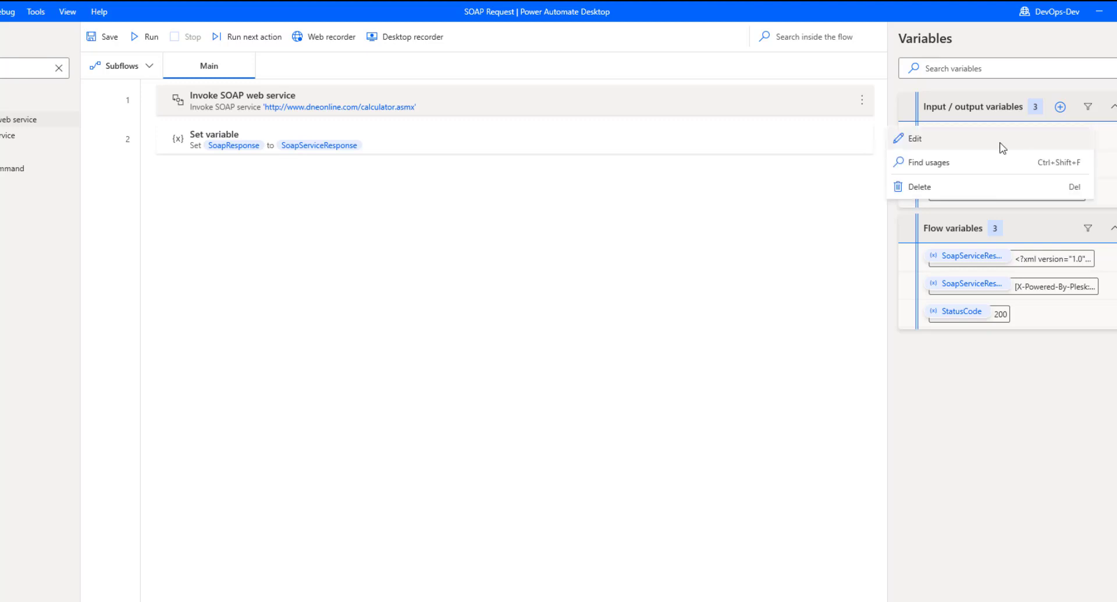
left_click(915, 139)
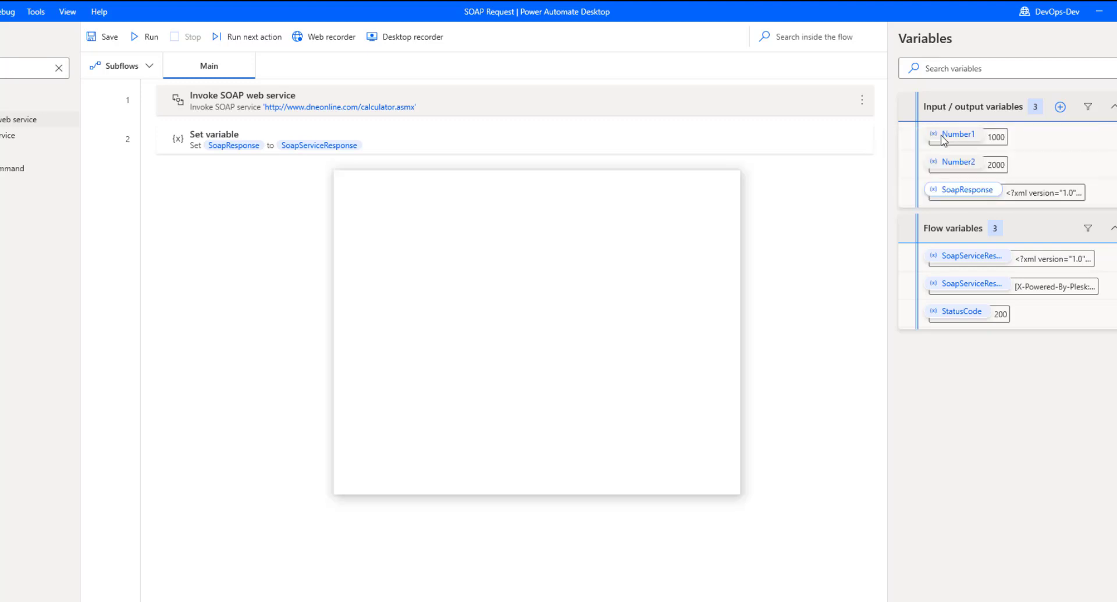
double_click(958, 134)
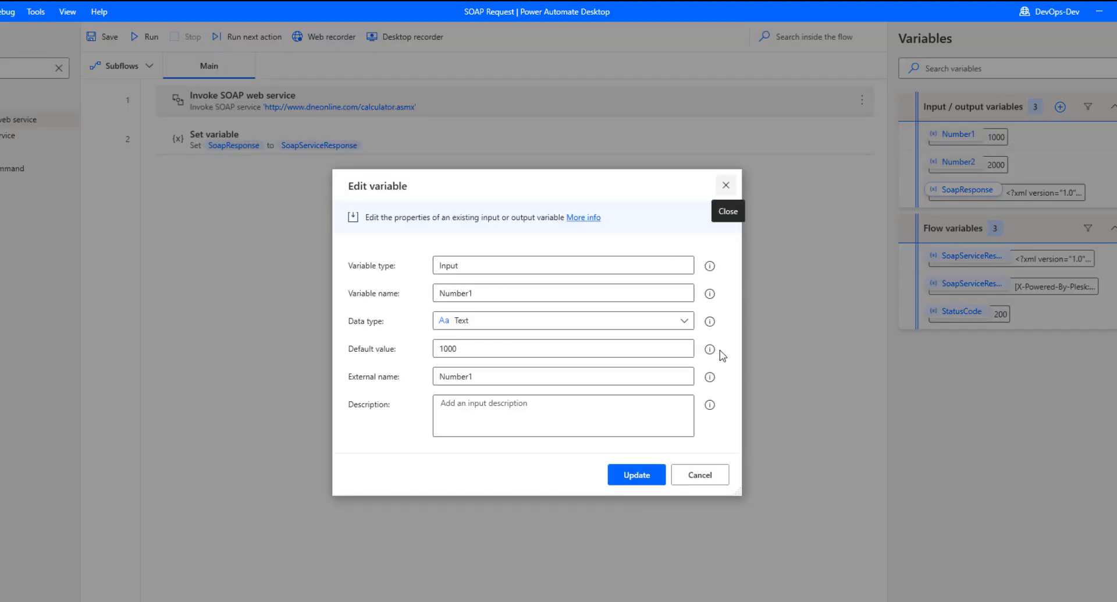
mouse_move(709, 349)
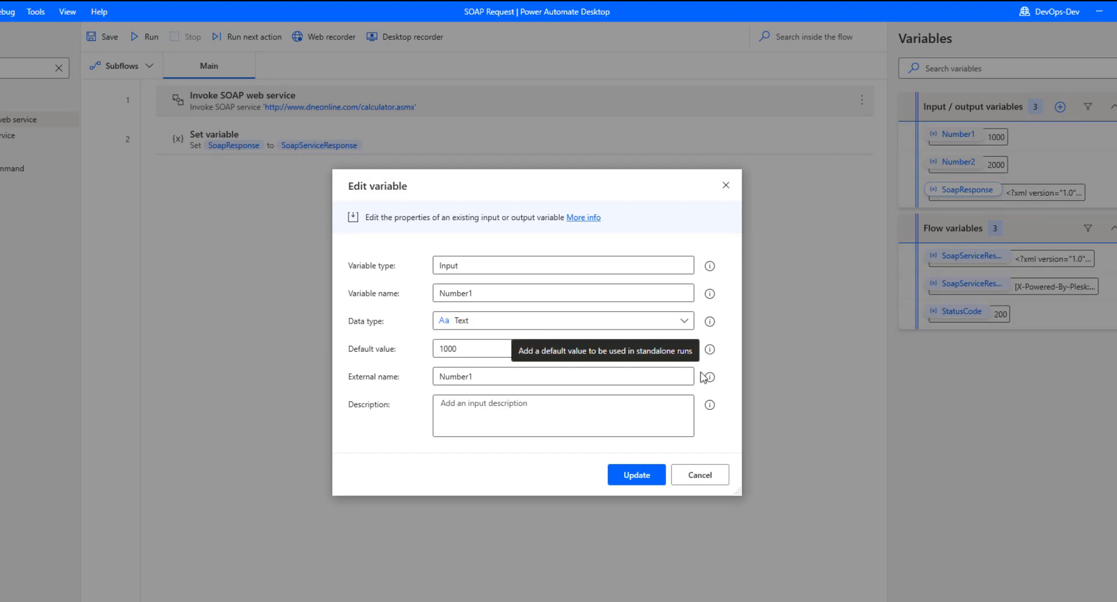
mouse_move(512, 362)
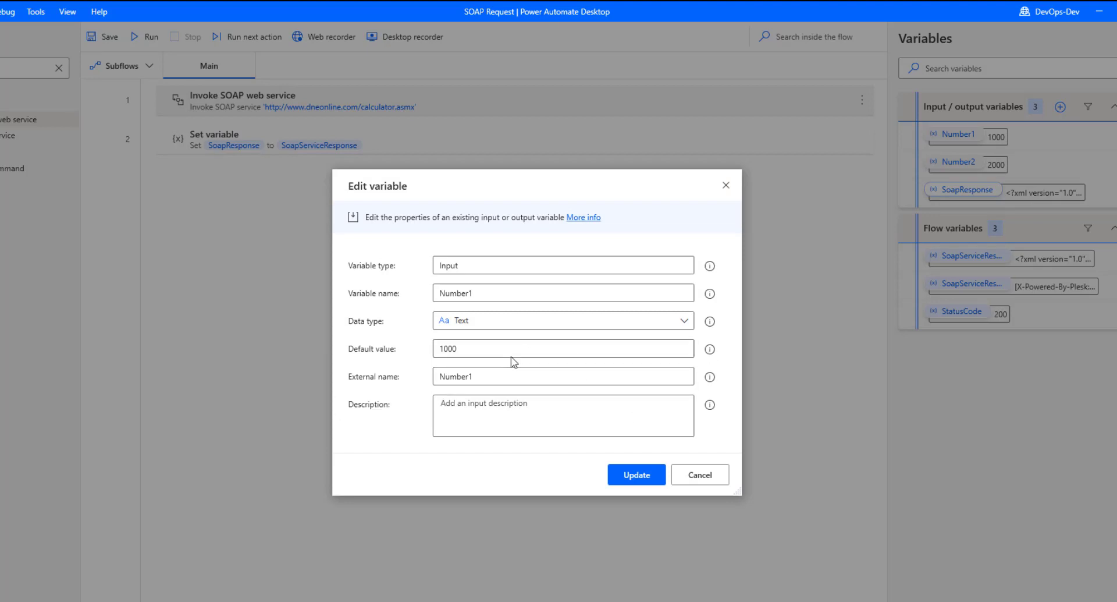
mouse_move(479, 390)
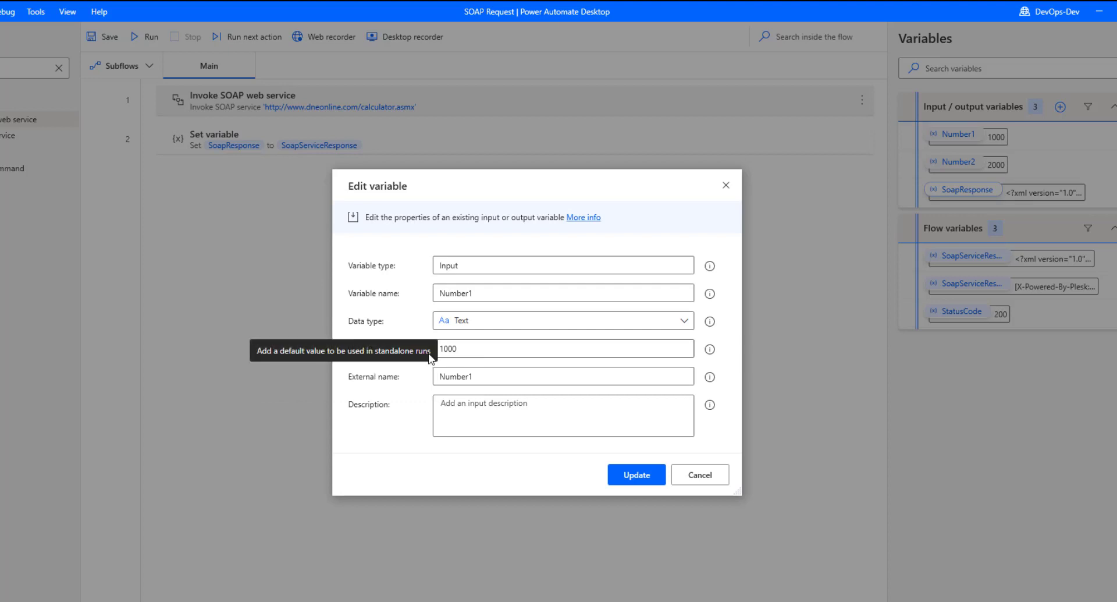
left_click(699, 474)
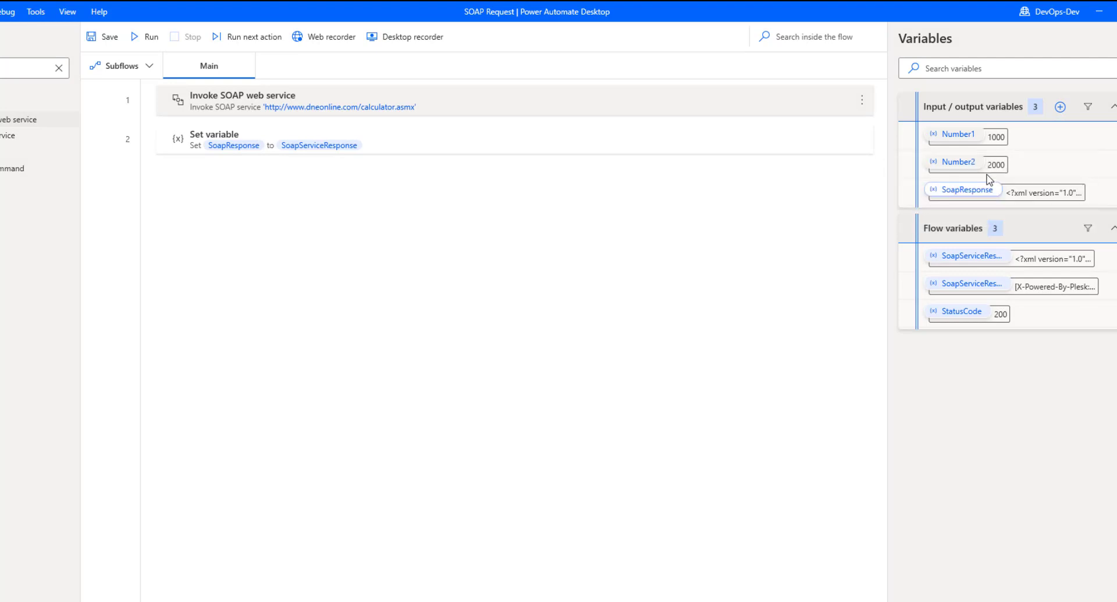
double_click(958, 161)
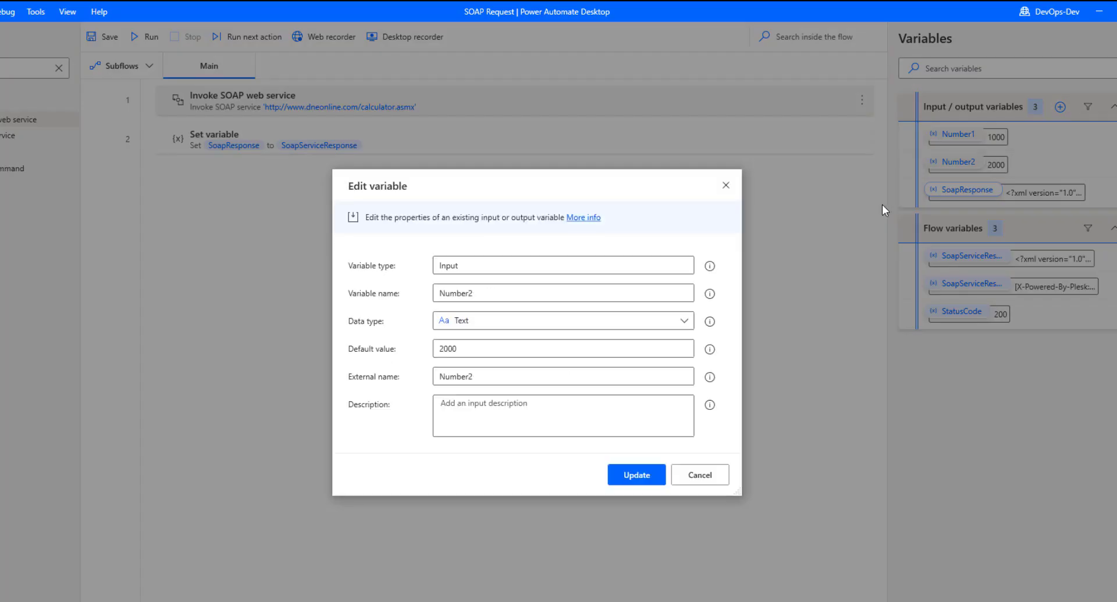
mouse_move(644, 371)
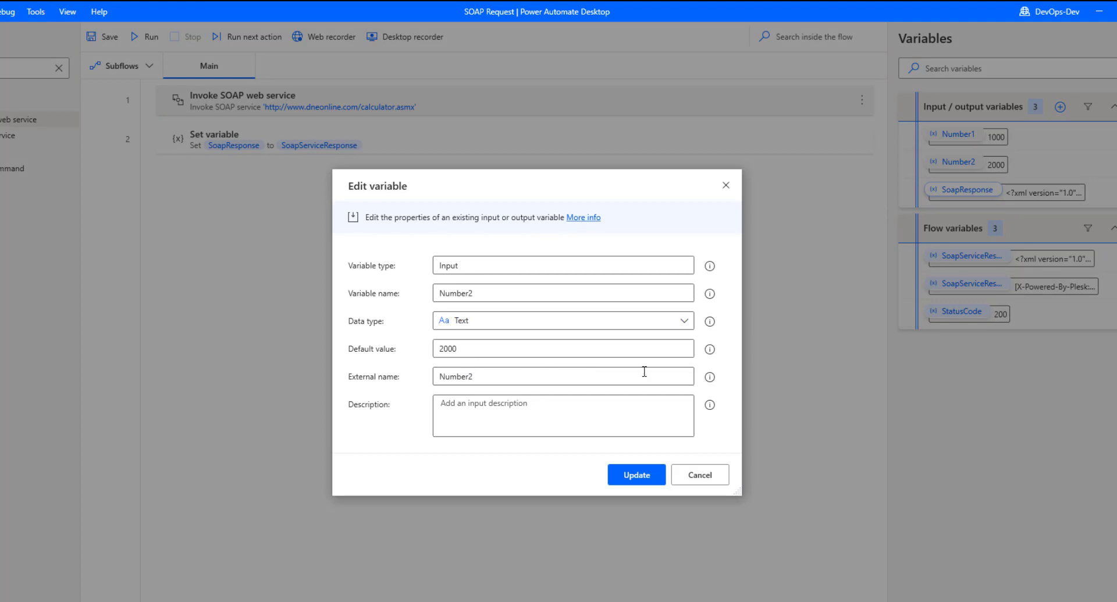
mouse_move(699, 474)
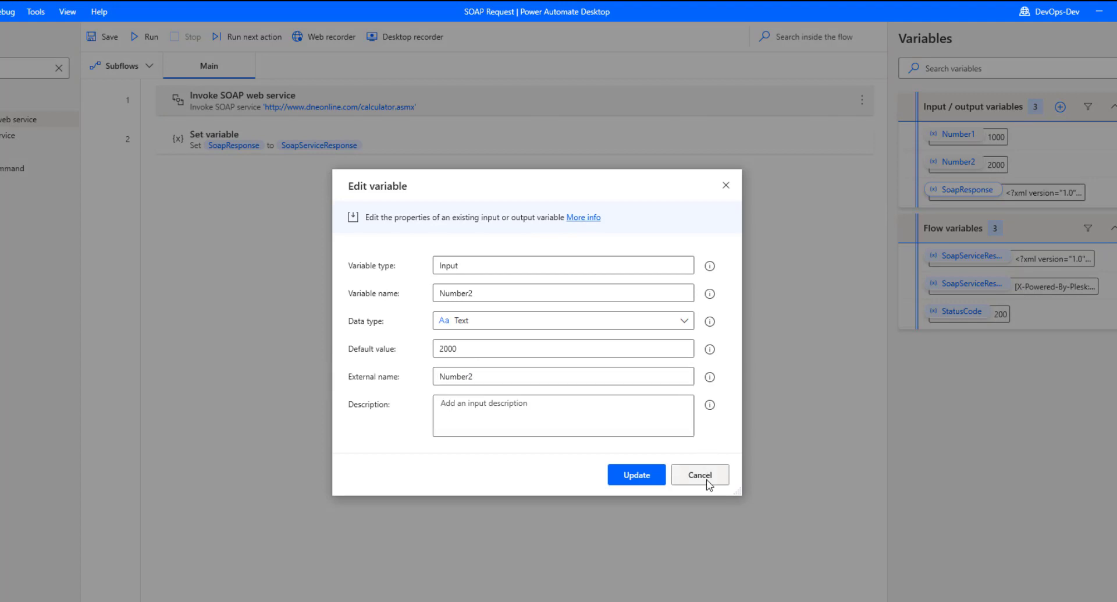
left_click(699, 474)
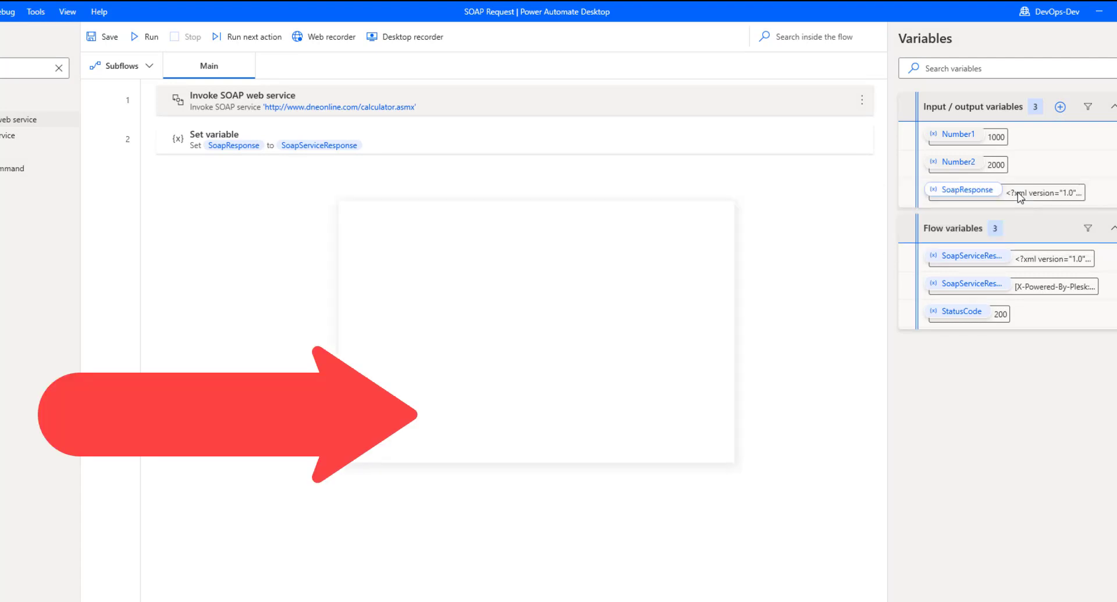
double_click(966, 188)
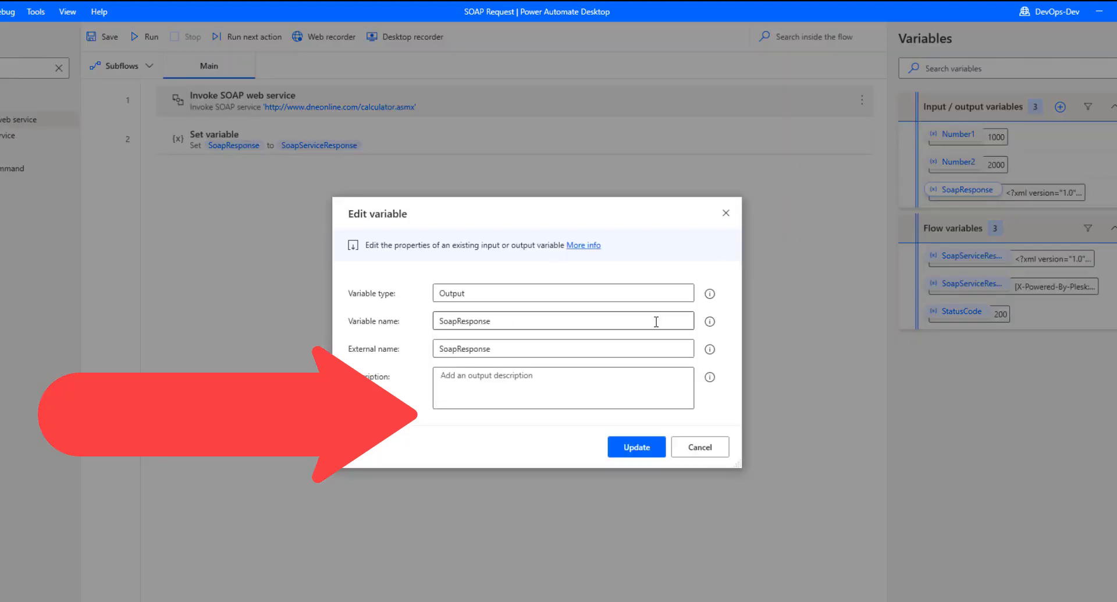
mouse_move(545, 344)
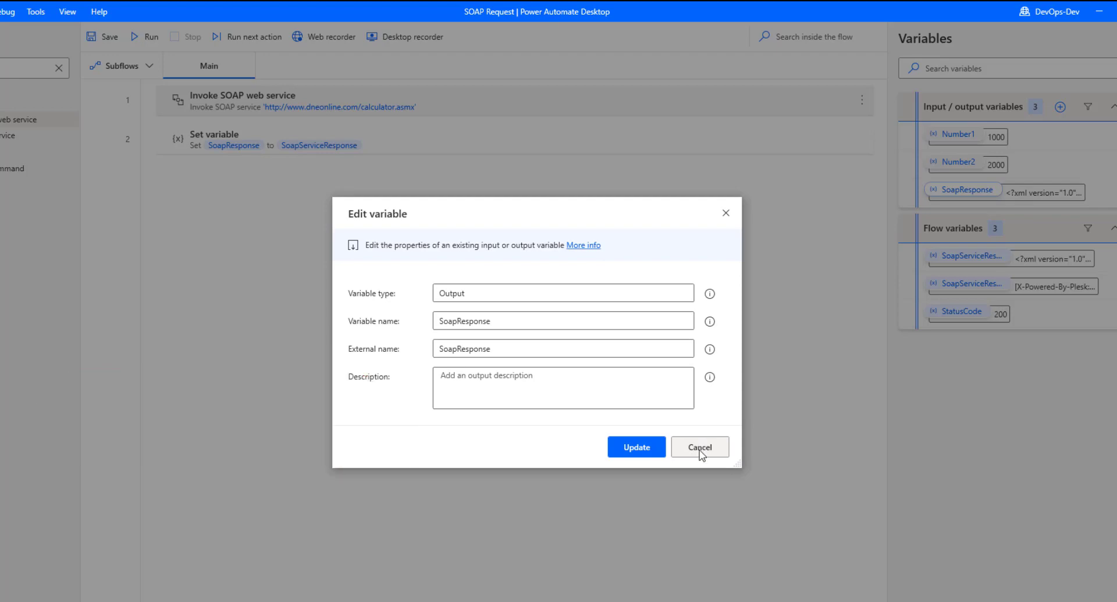
left_click(699, 446)
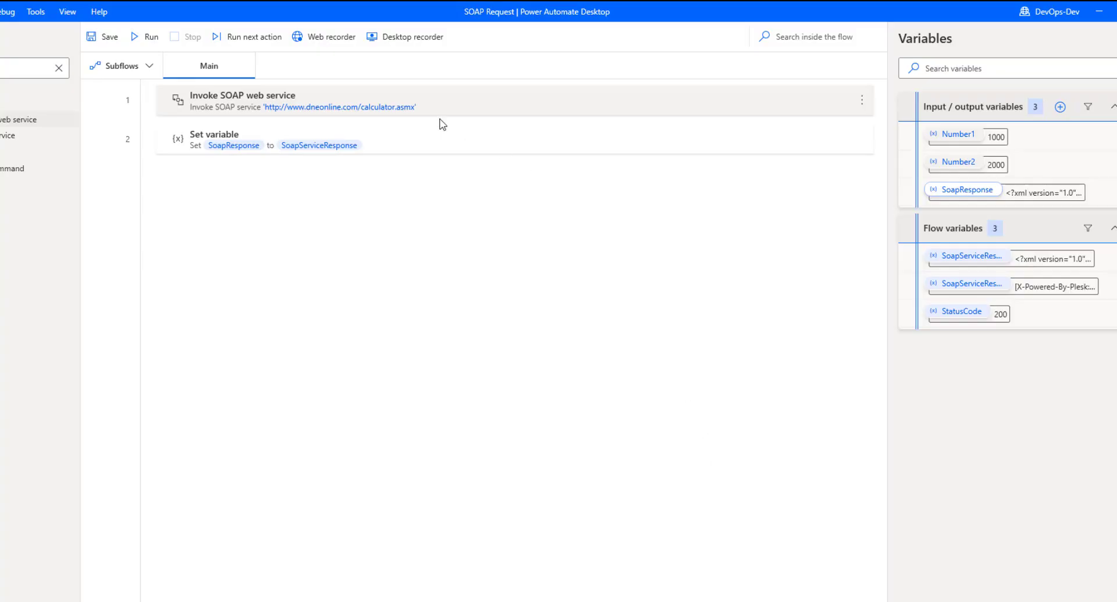
mouse_move(409, 139)
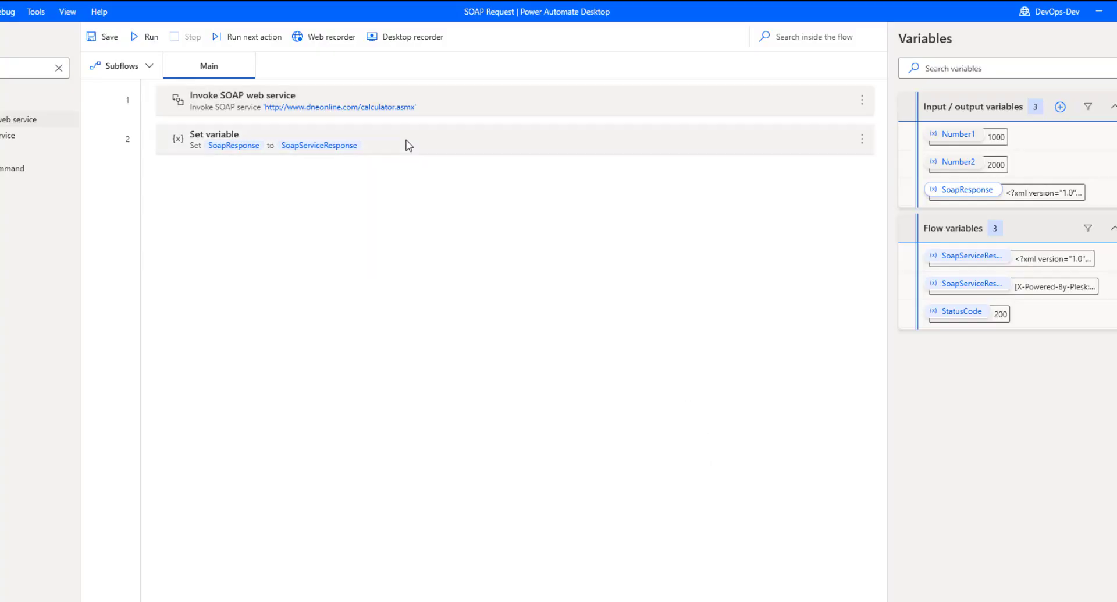
mouse_move(427, 110)
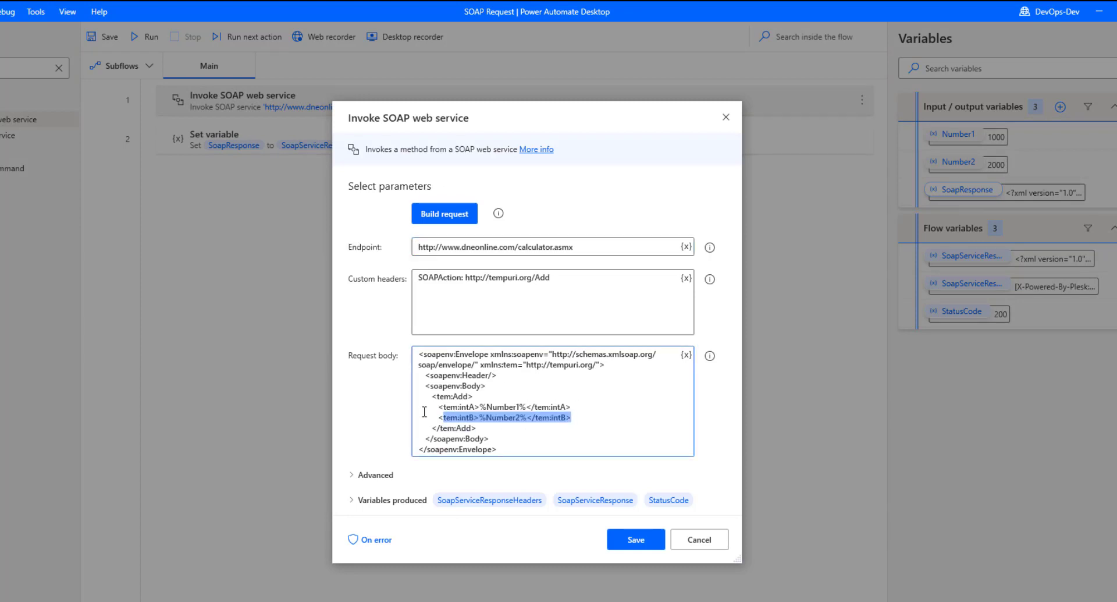
mouse_move(595, 500)
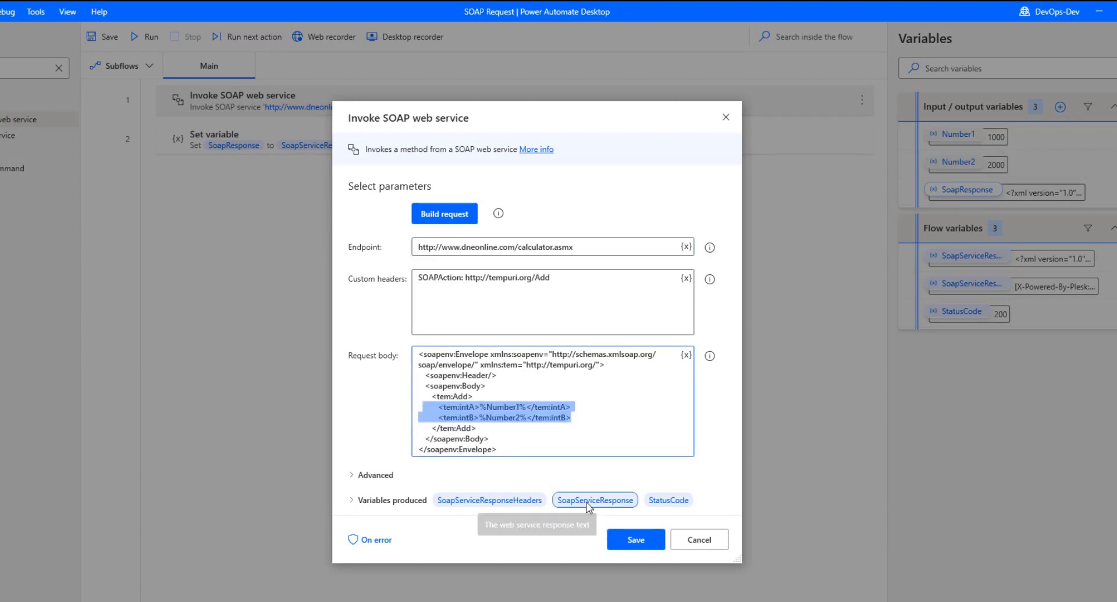
mouse_move(595, 499)
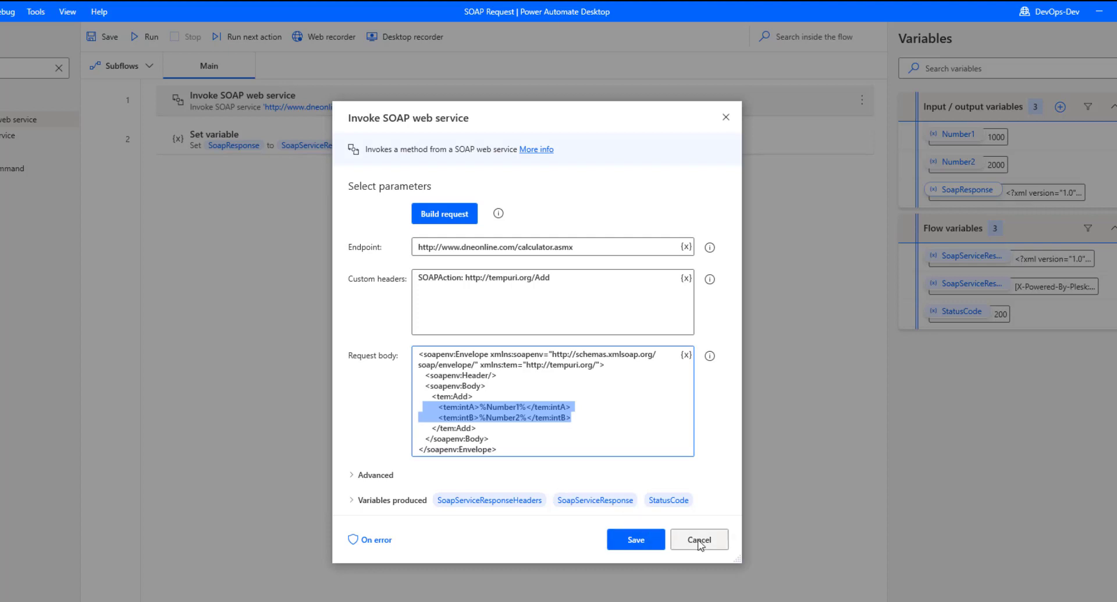
left_click(699, 538)
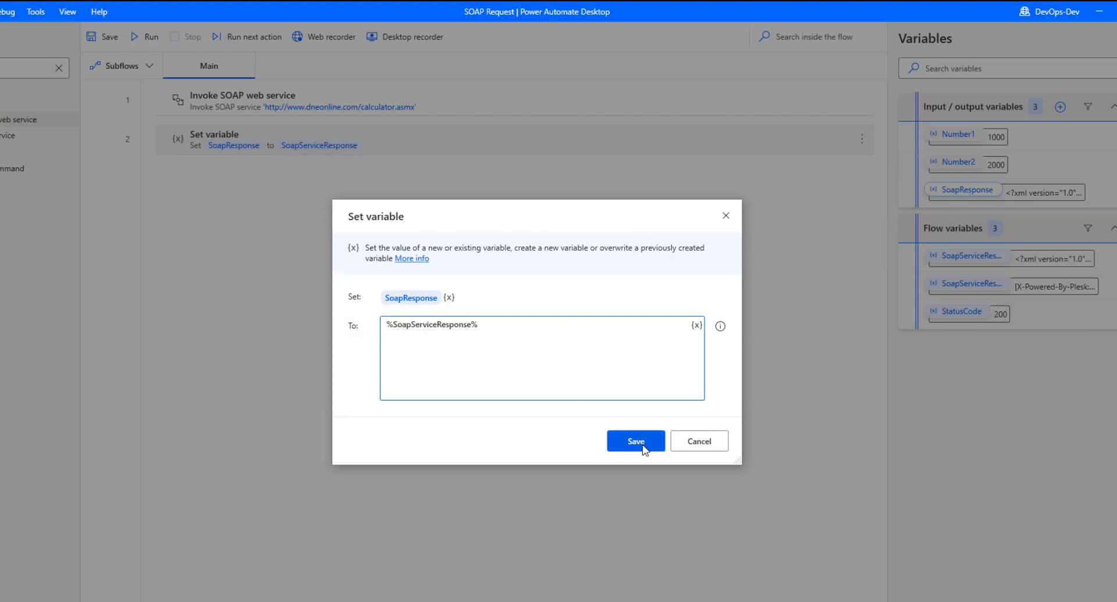
left_click(635, 441)
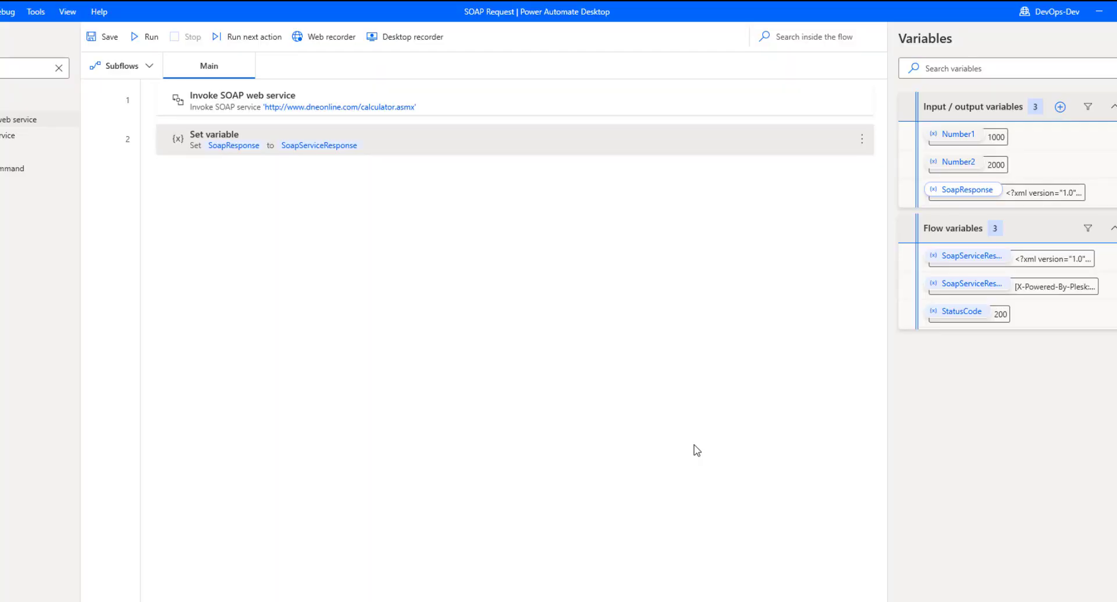
mouse_move(152, 36)
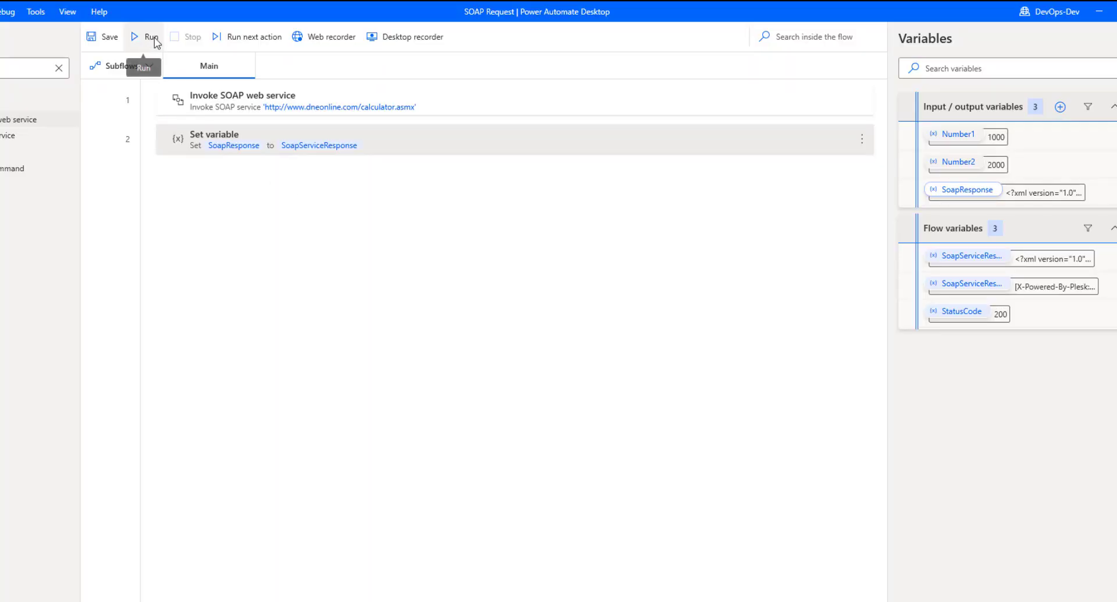
Step: Run the desktop flow and view SoapServiceResponse, confirming AddResult 3000
left_click(151, 36)
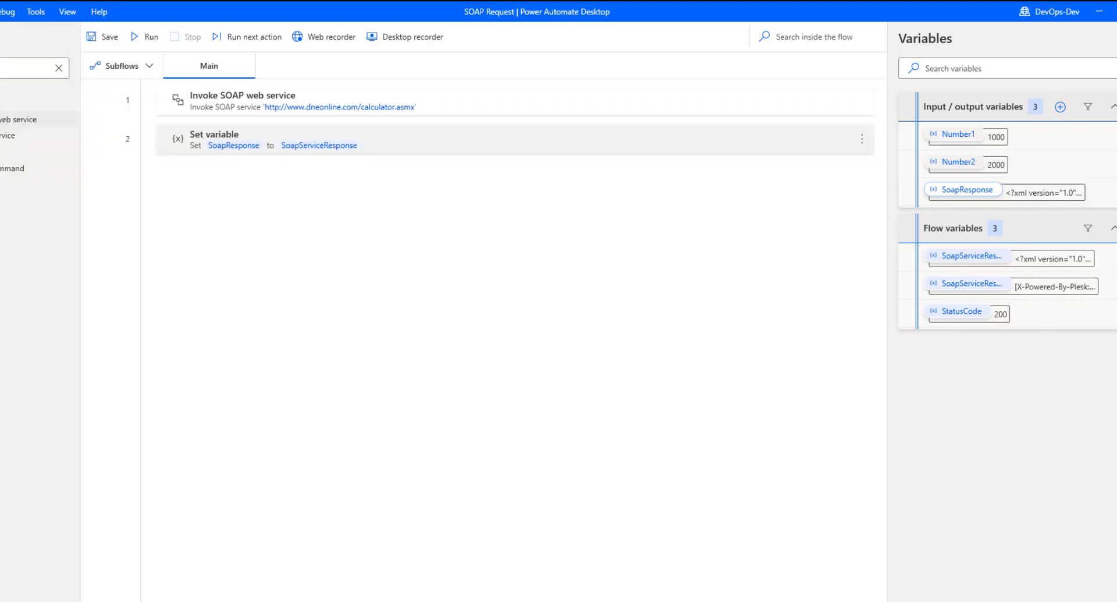
mouse_move(975, 266)
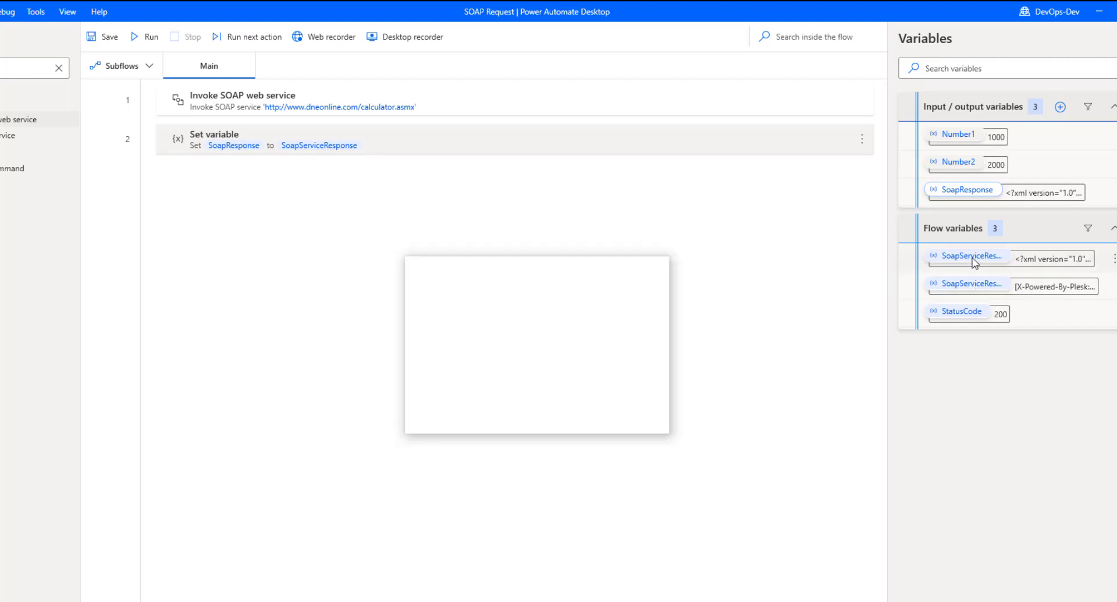
double_click(971, 255)
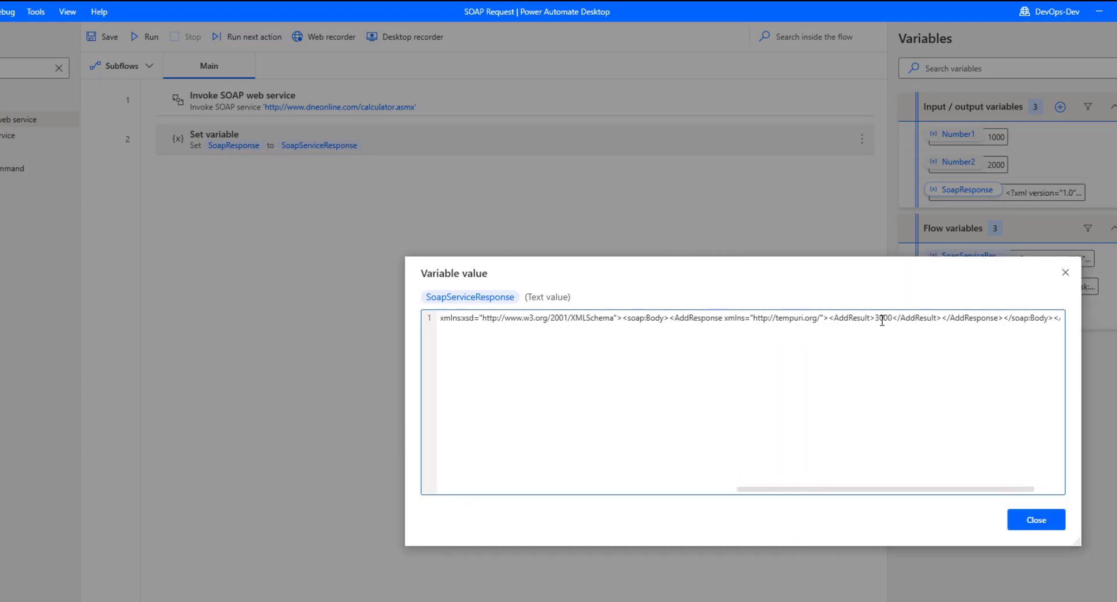
double_click(882, 318)
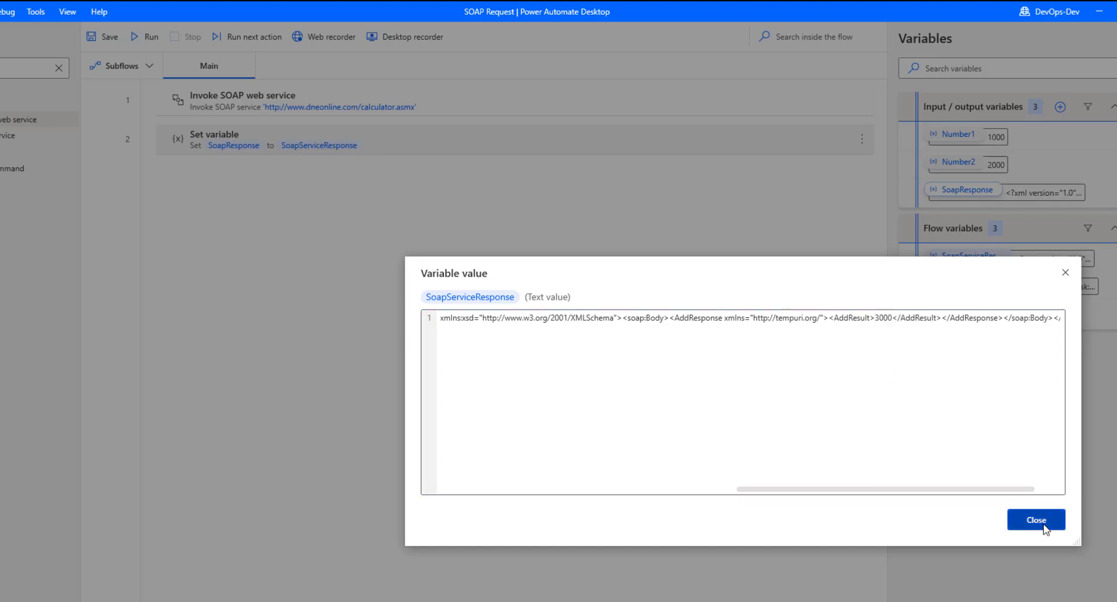
left_click(1036, 519)
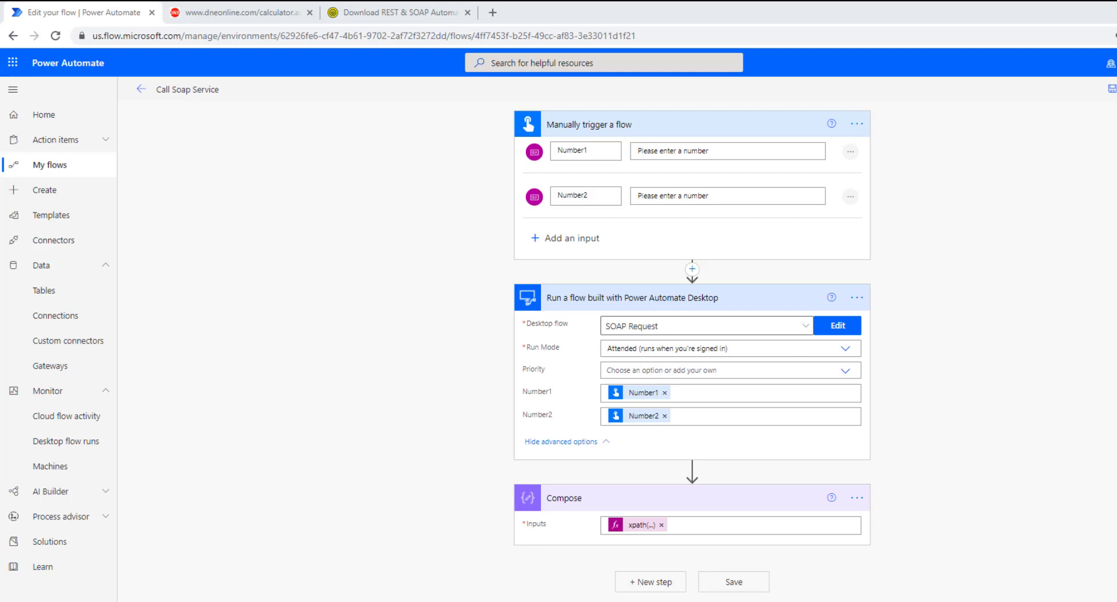
mouse_move(568, 138)
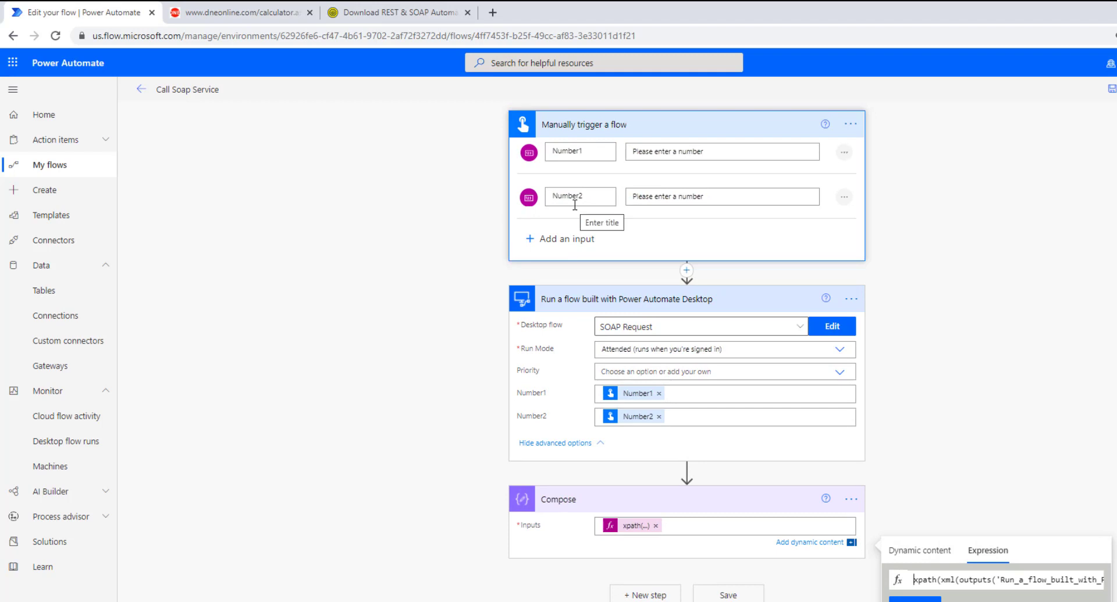
mouse_move(710, 309)
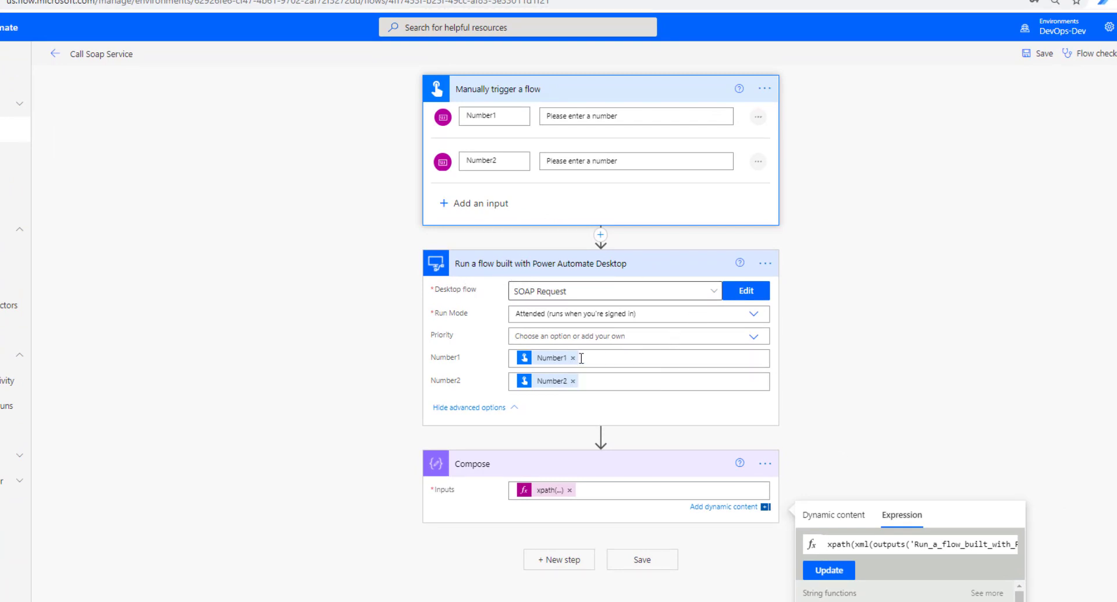
mouse_move(585, 376)
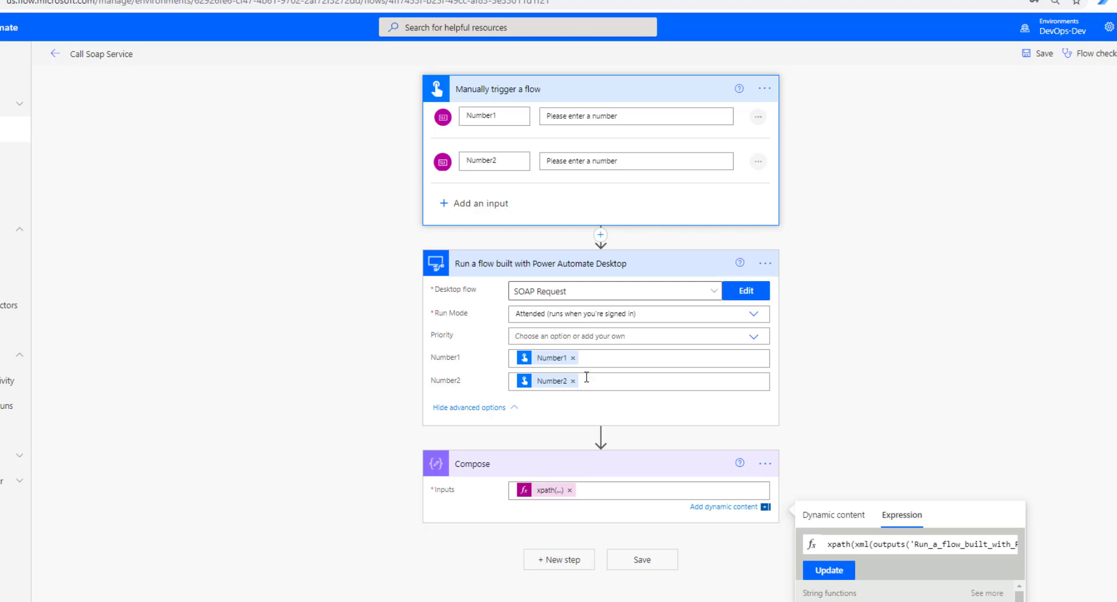
mouse_move(837, 394)
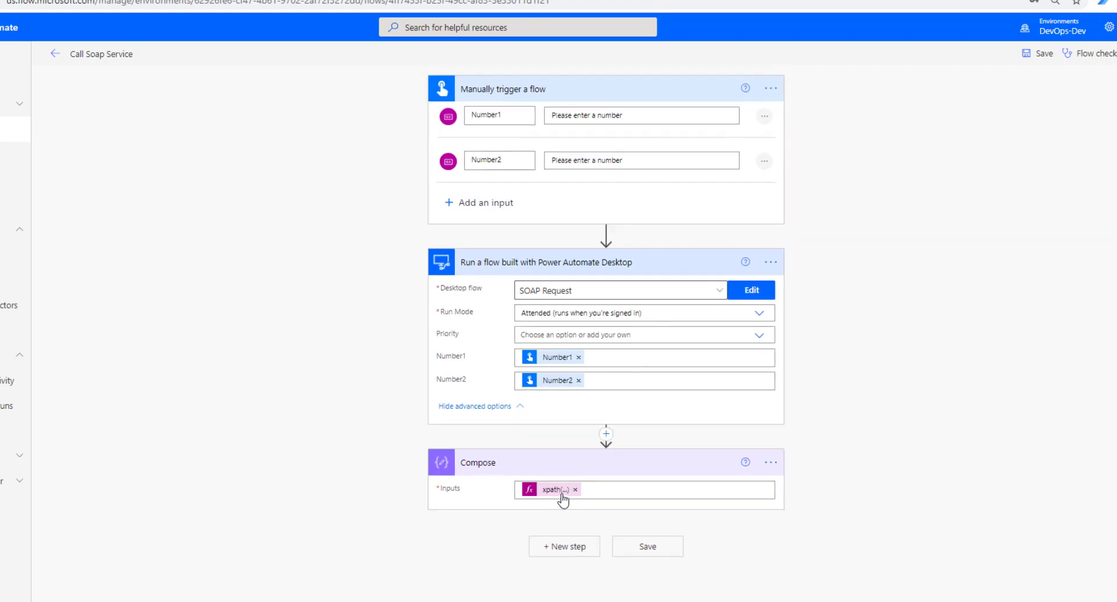
left_click(552, 489)
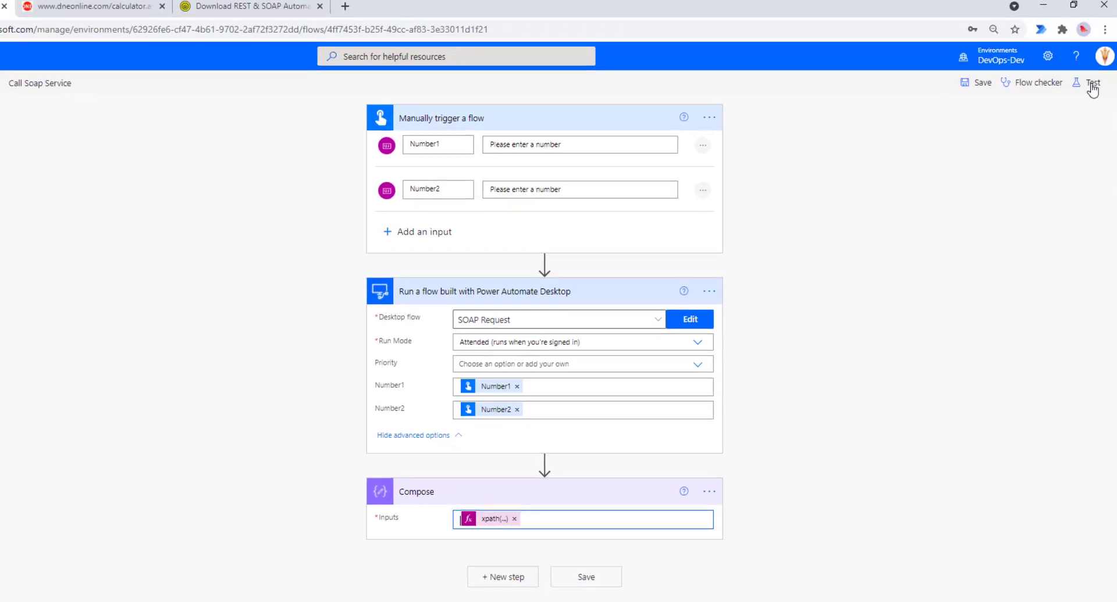
Step: Start a manual test run of Call Soap Service with Number1 2000 and Number2 3000
left_click(1093, 82)
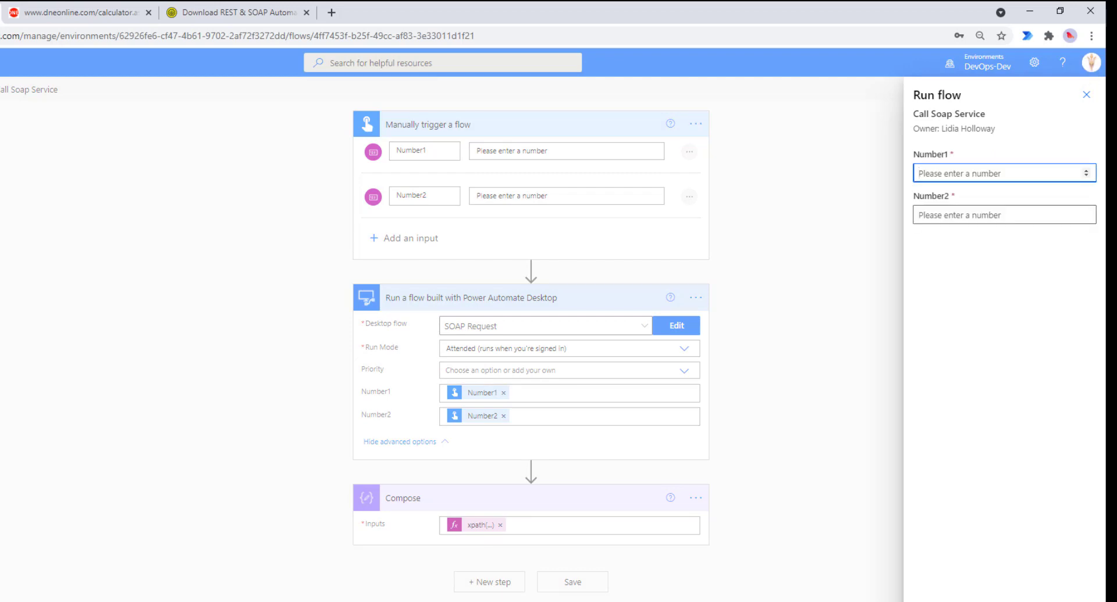
type("2000")
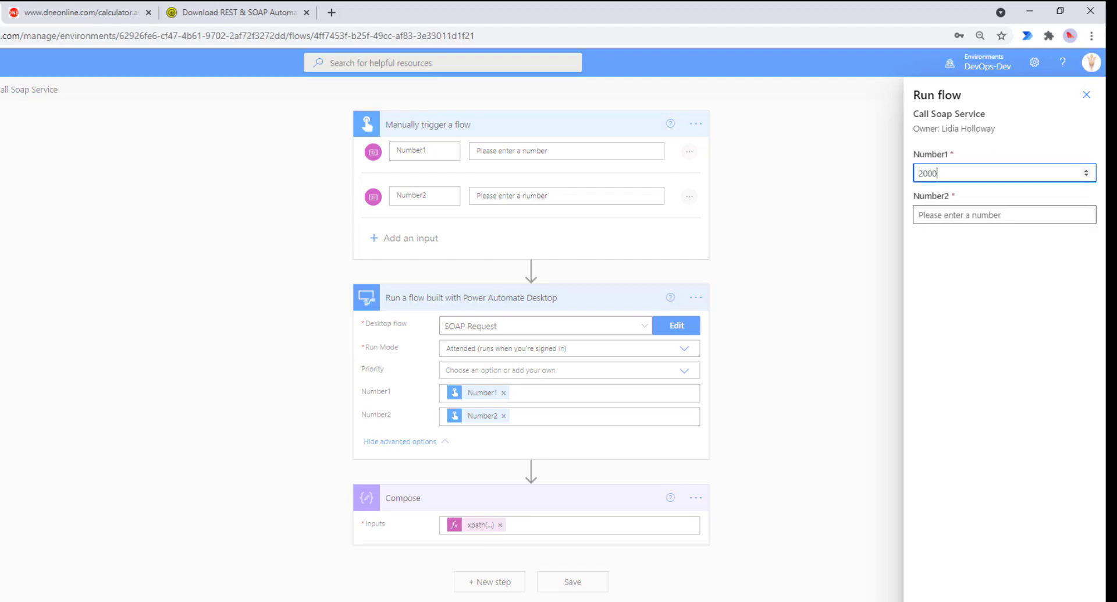
left_click(1003, 214)
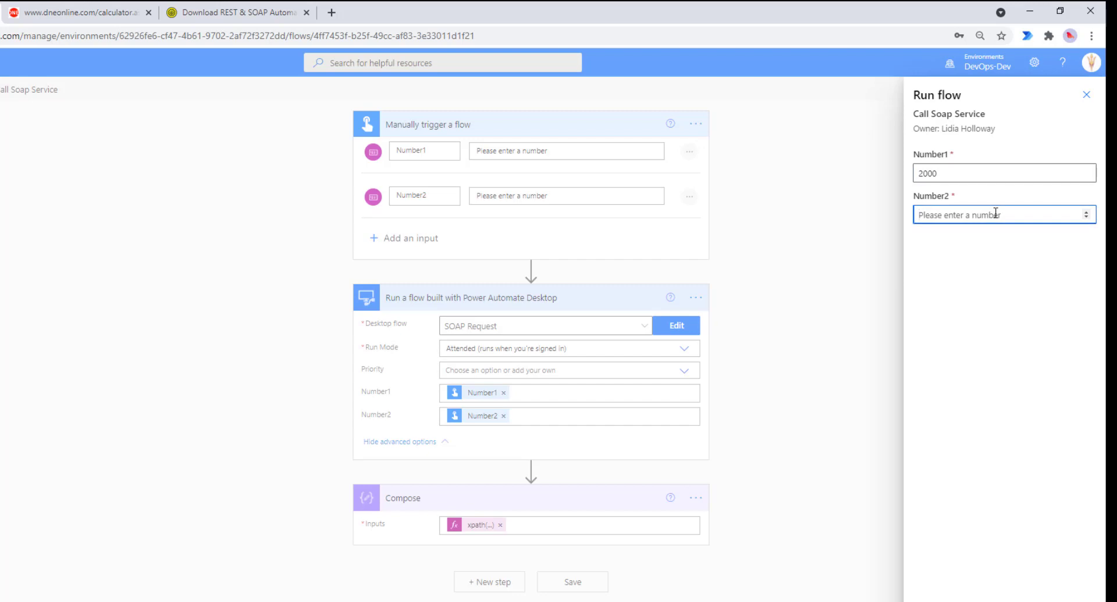
type("3000")
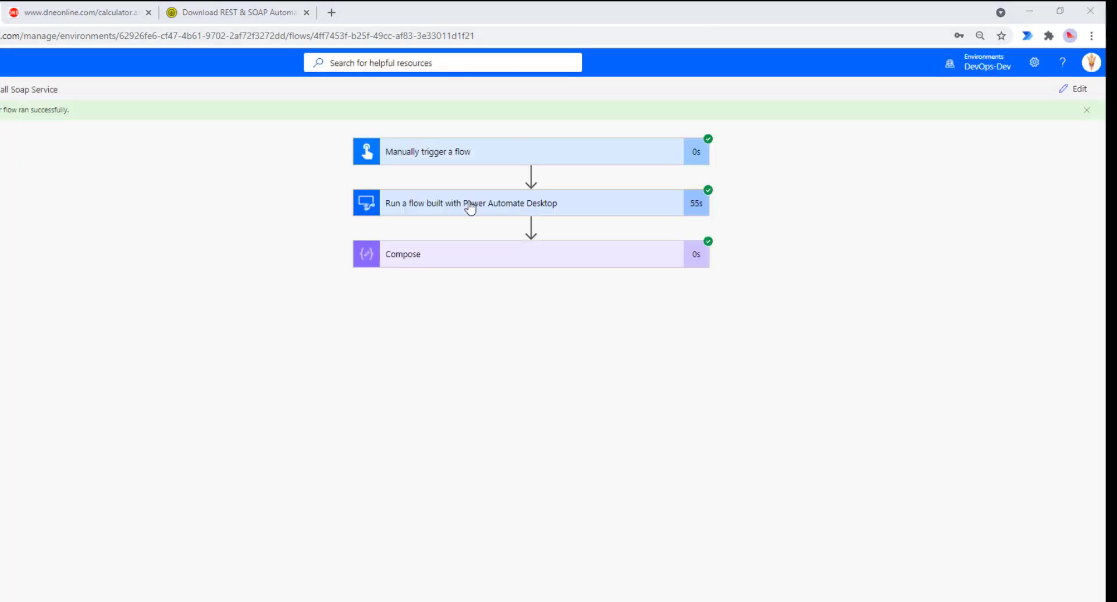
Step: Review the desktop flow step's run details, then expand Compose to see its 5000 output
left_click(470, 204)
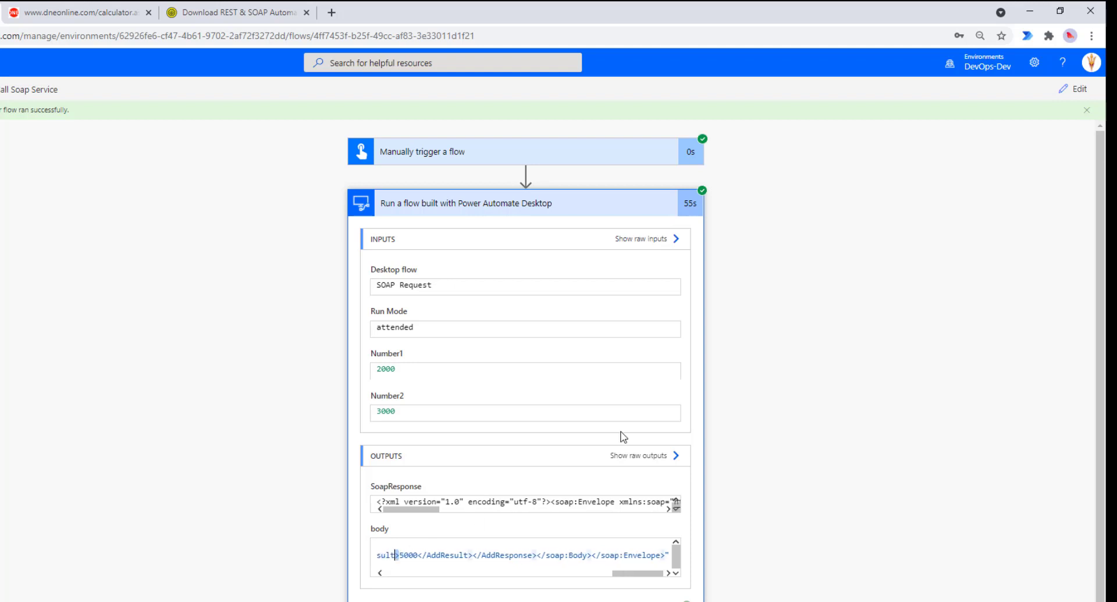
left_click(531, 203)
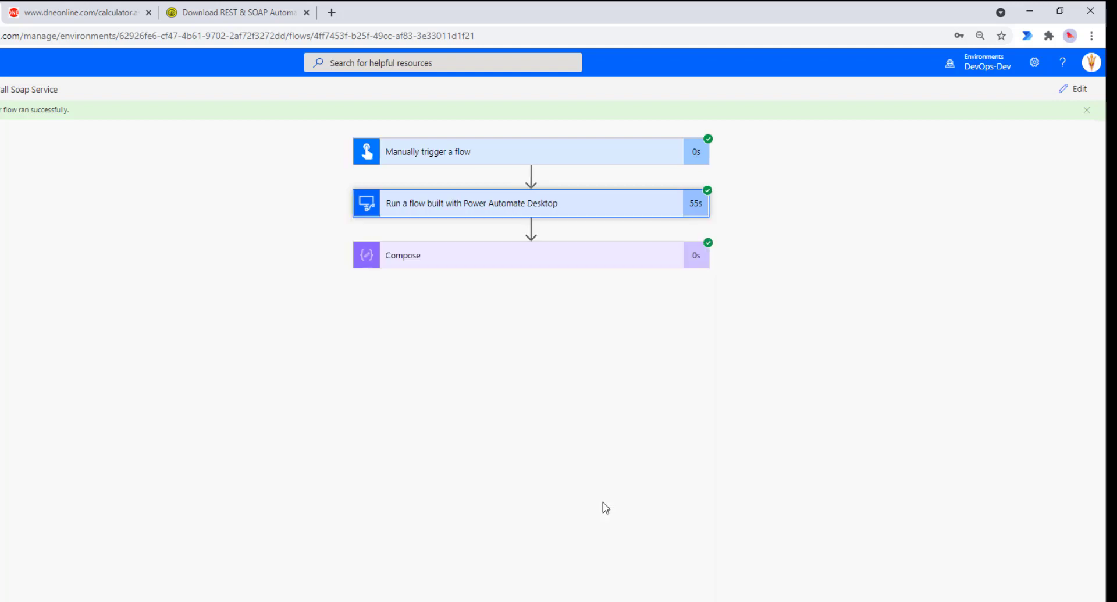
left_click(530, 255)
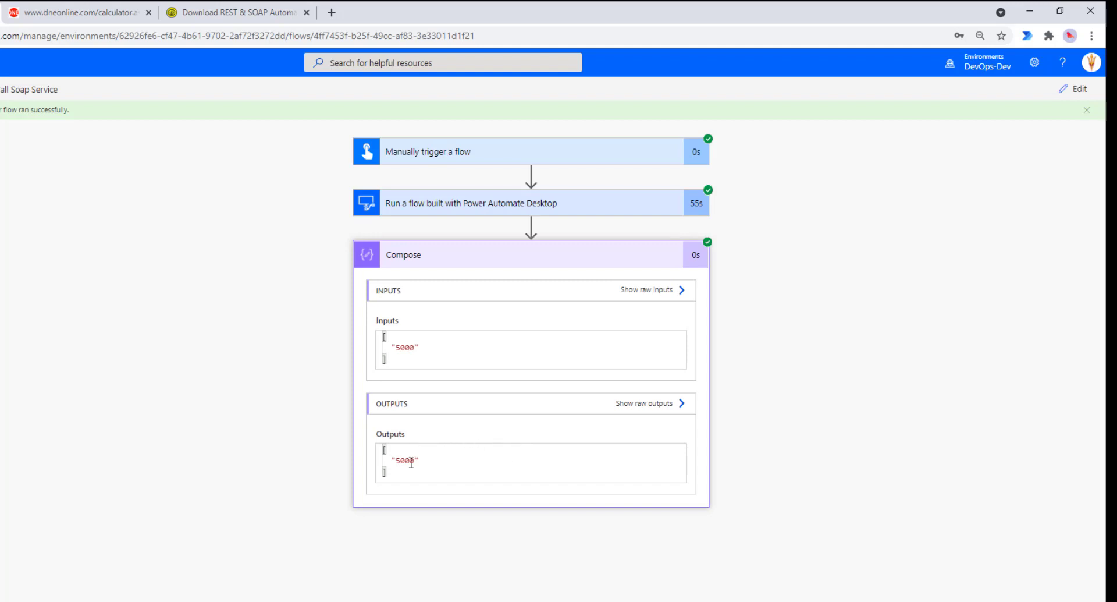
mouse_move(430, 353)
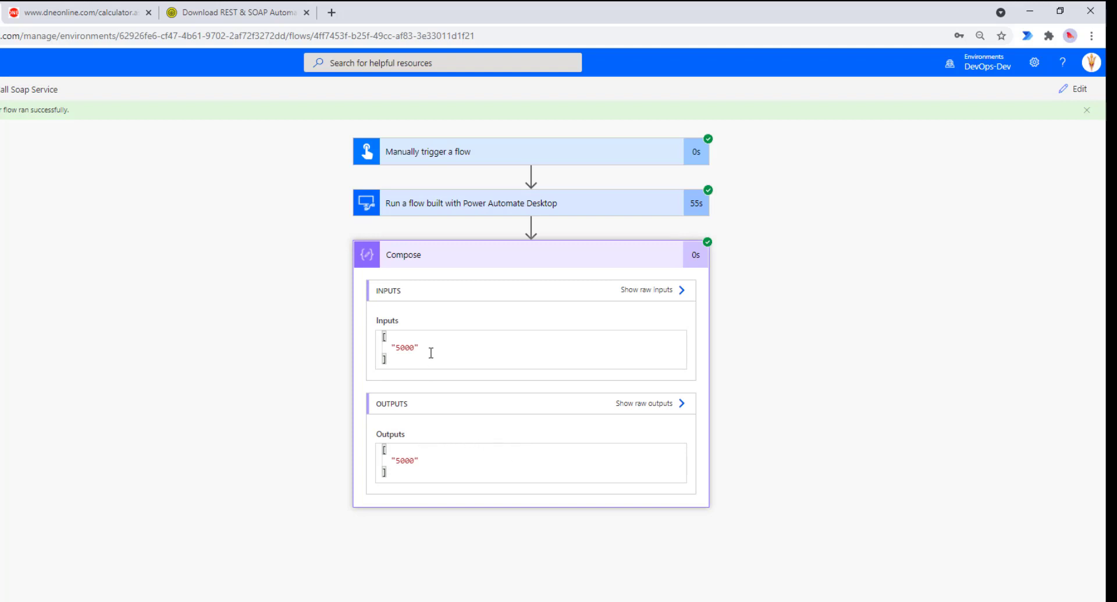
double_click(404, 347)
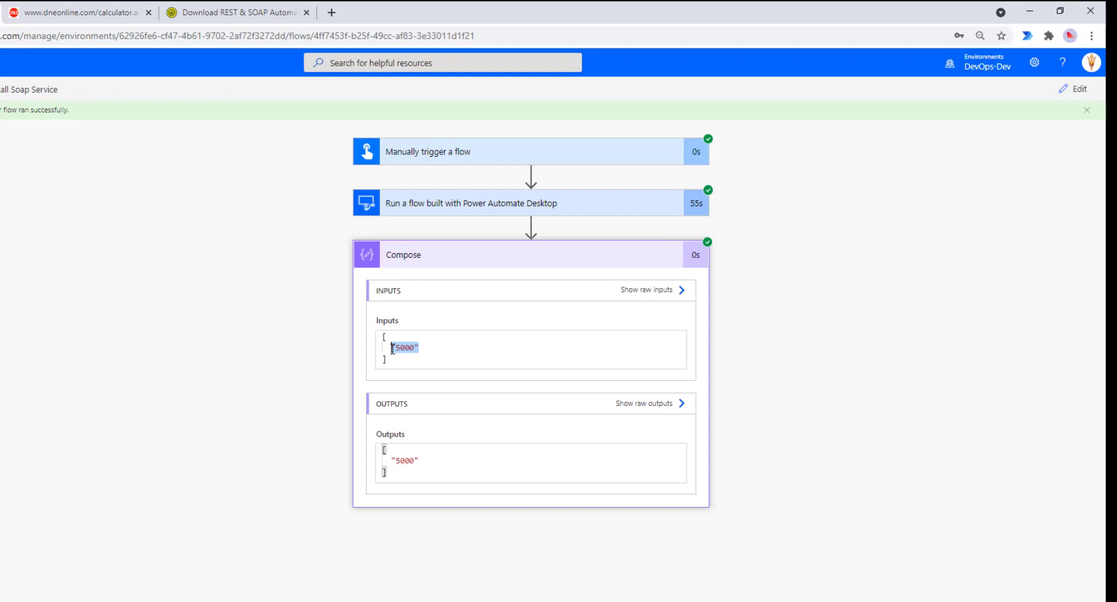
mouse_move(709, 253)
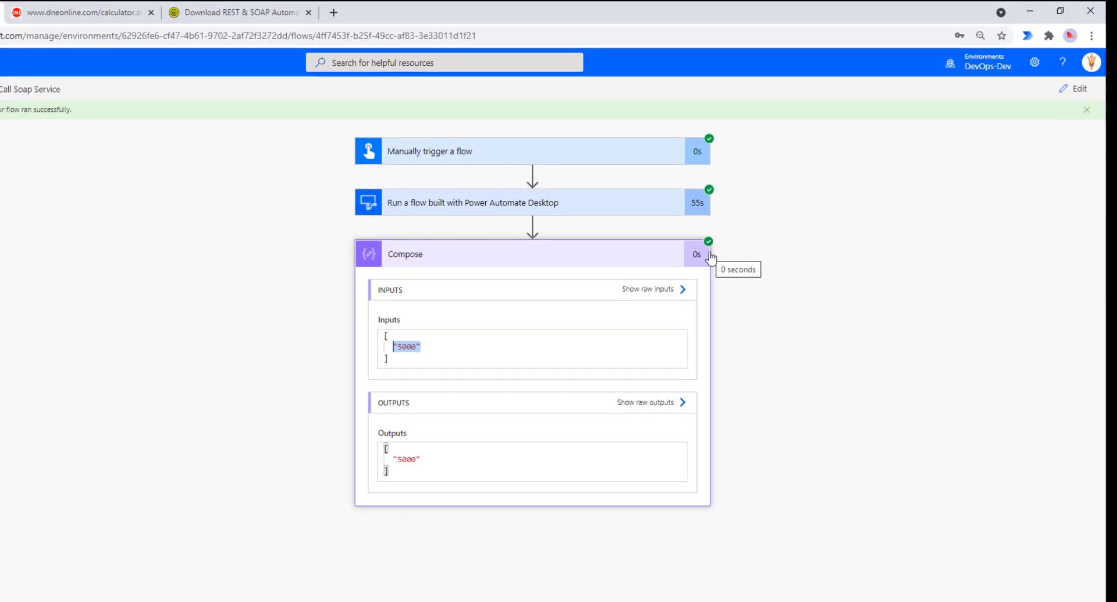